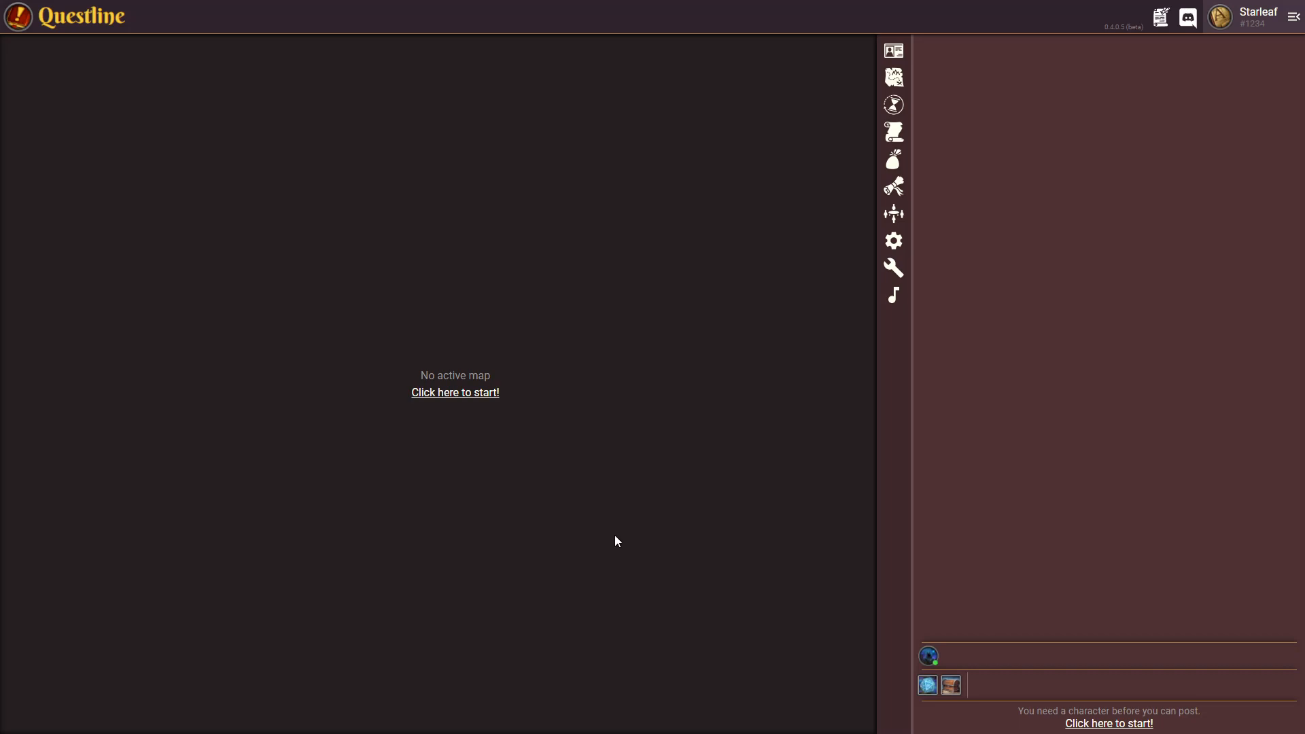
{"action": "mouse_move", "coordinate": [616, 438]}
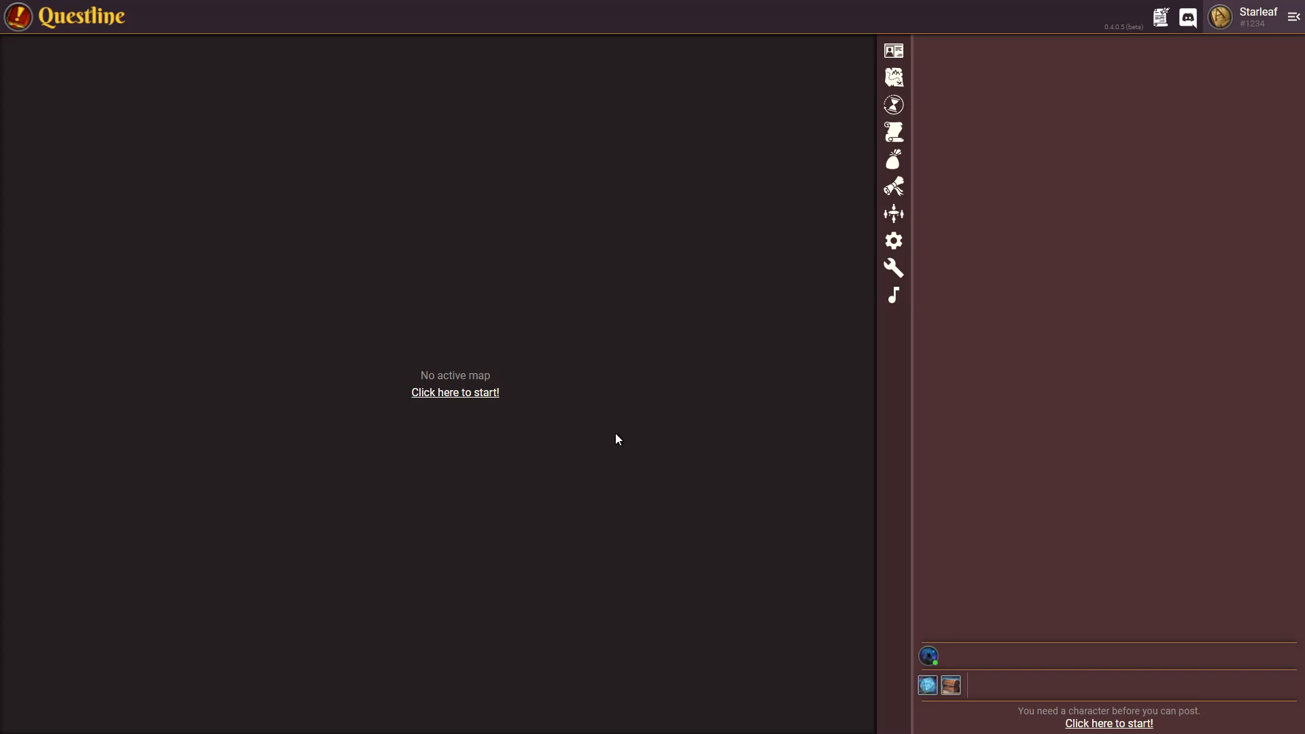
{"action": "mouse_move", "coordinate": [638, 423]}
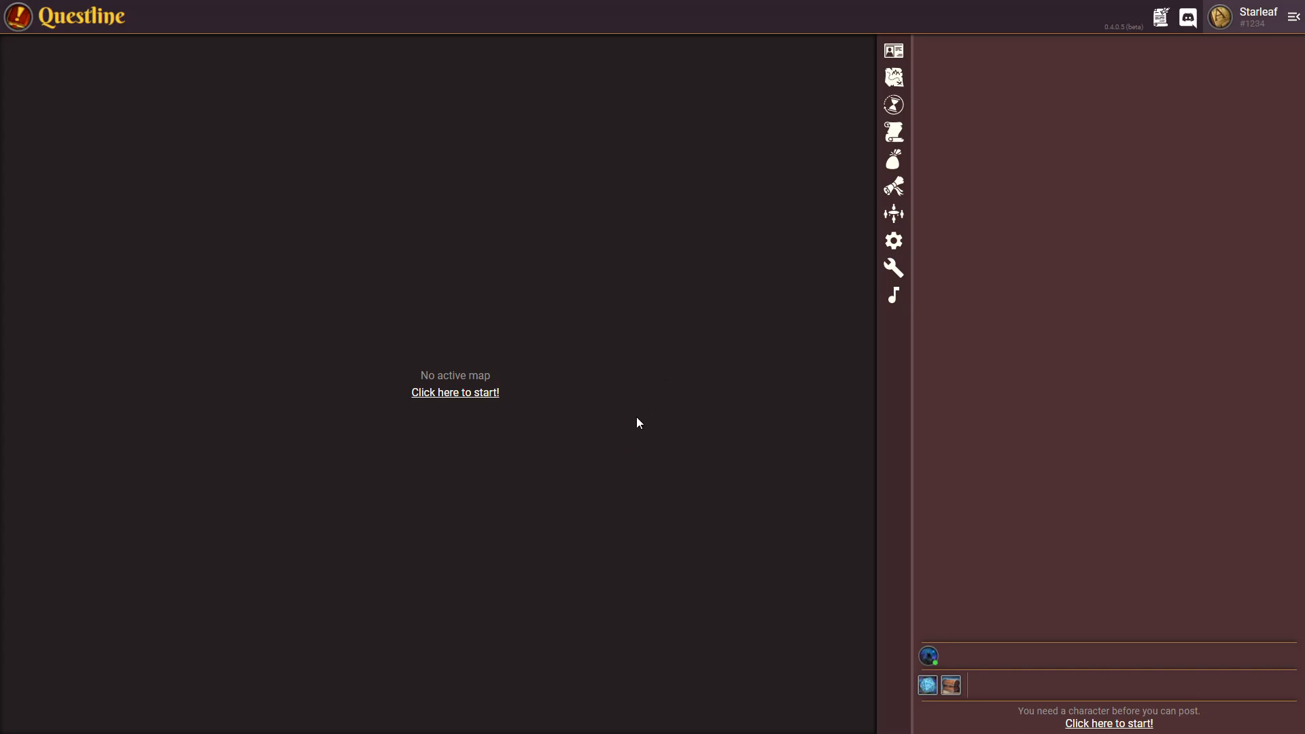
{"action": "mouse_move", "coordinate": [644, 447]}
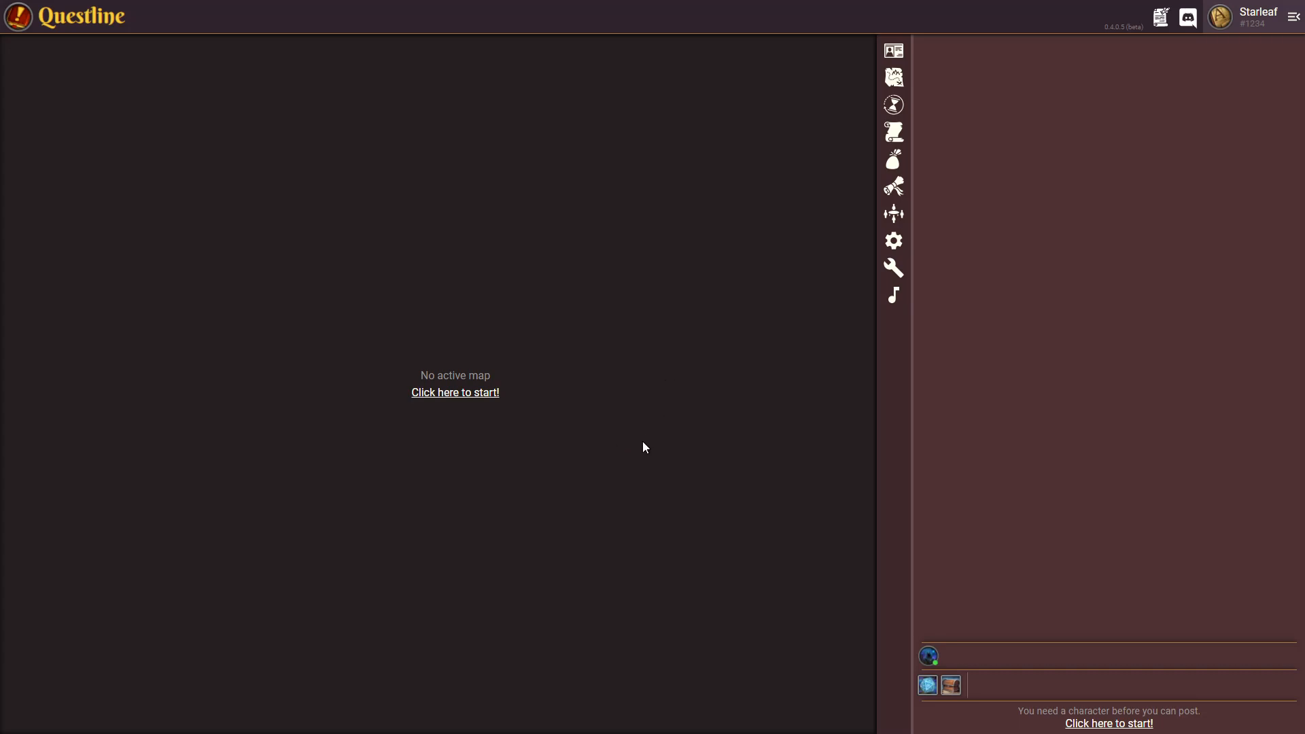
{"action": "mouse_move", "coordinate": [655, 446]}
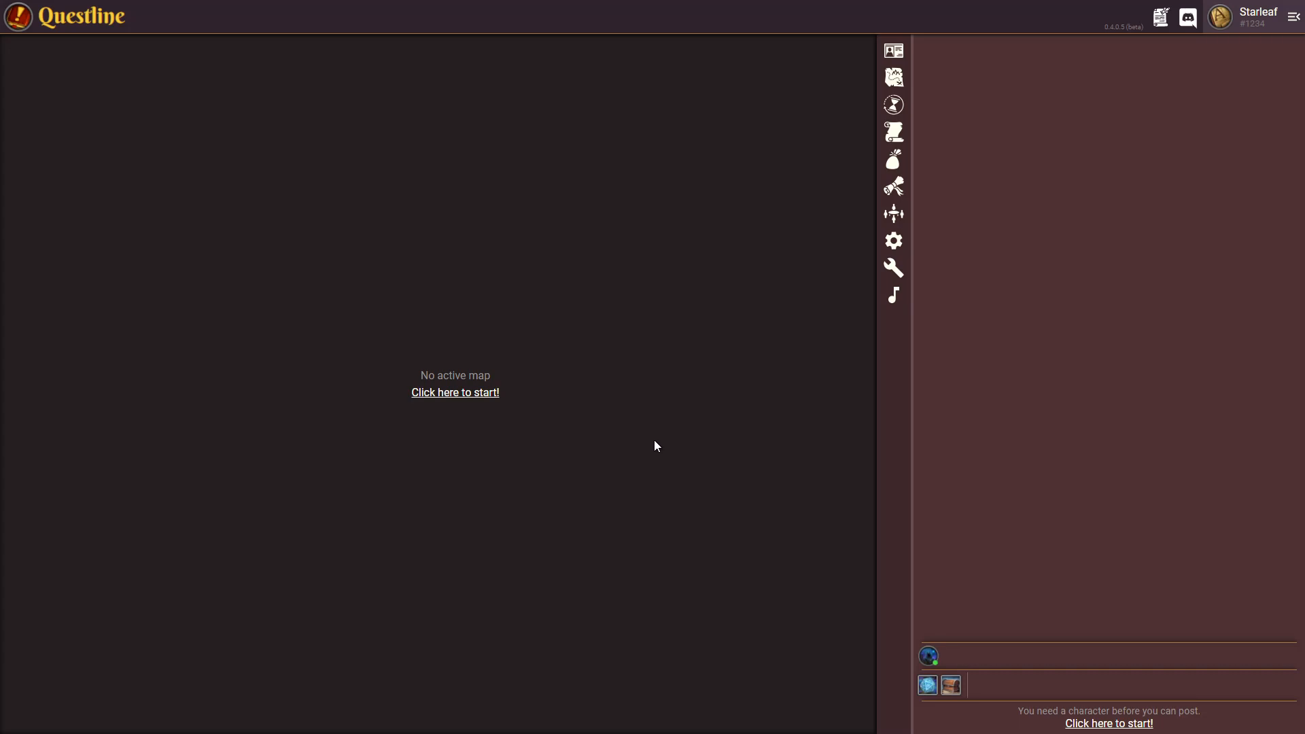
{"action": "mouse_move", "coordinate": [658, 467]}
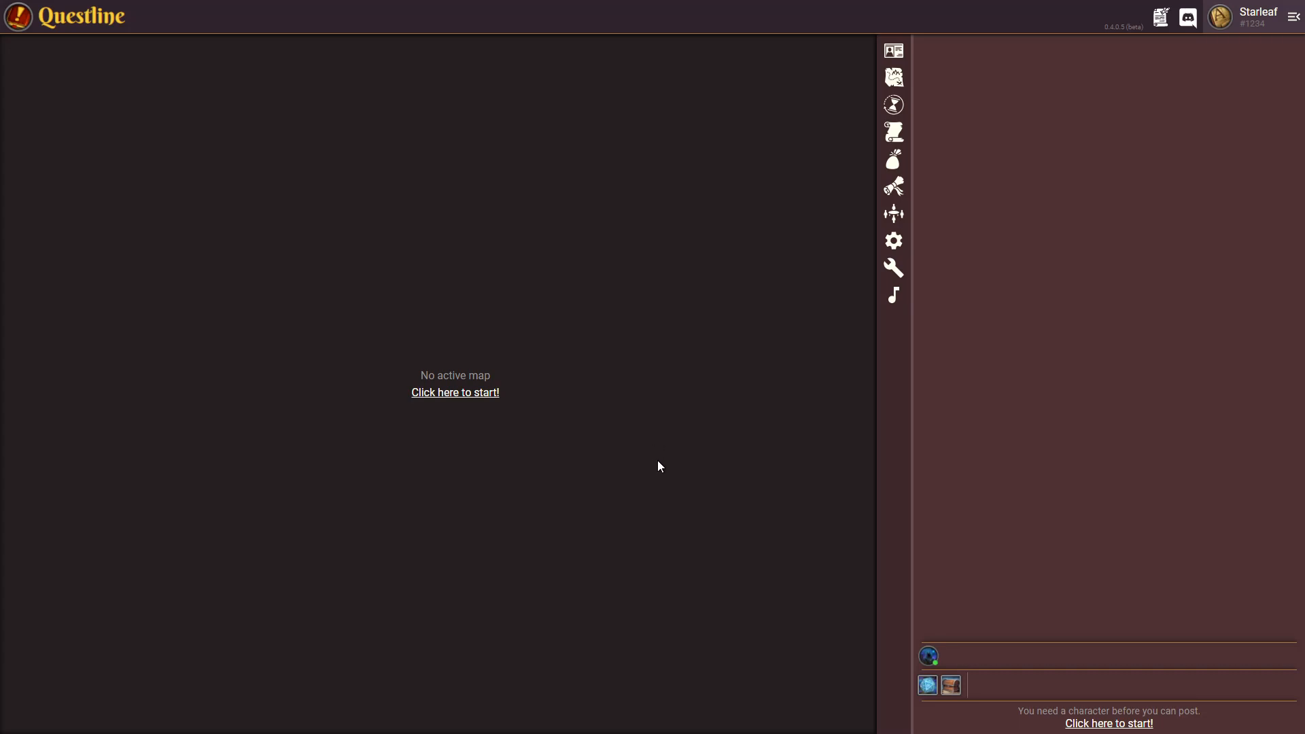
{"action": "mouse_move", "coordinate": [979, 334]}
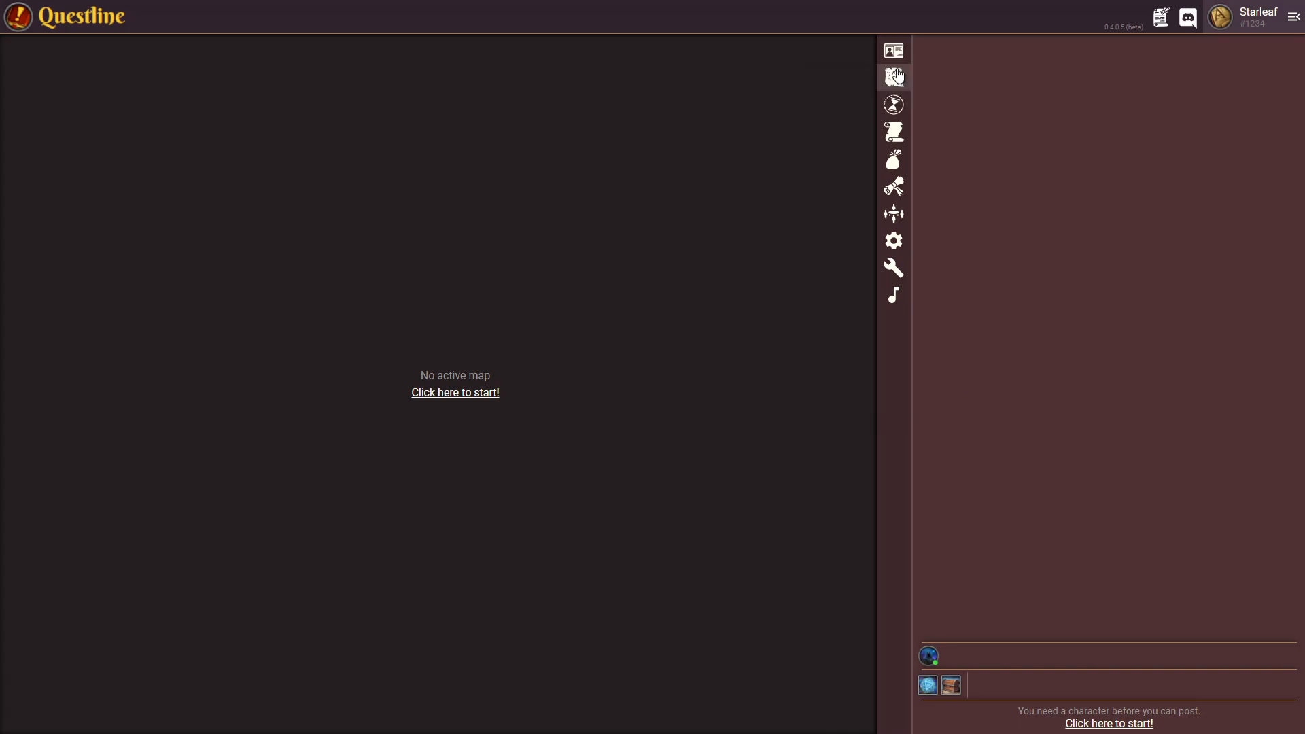
{"action": "mouse_move", "coordinate": [893, 159]}
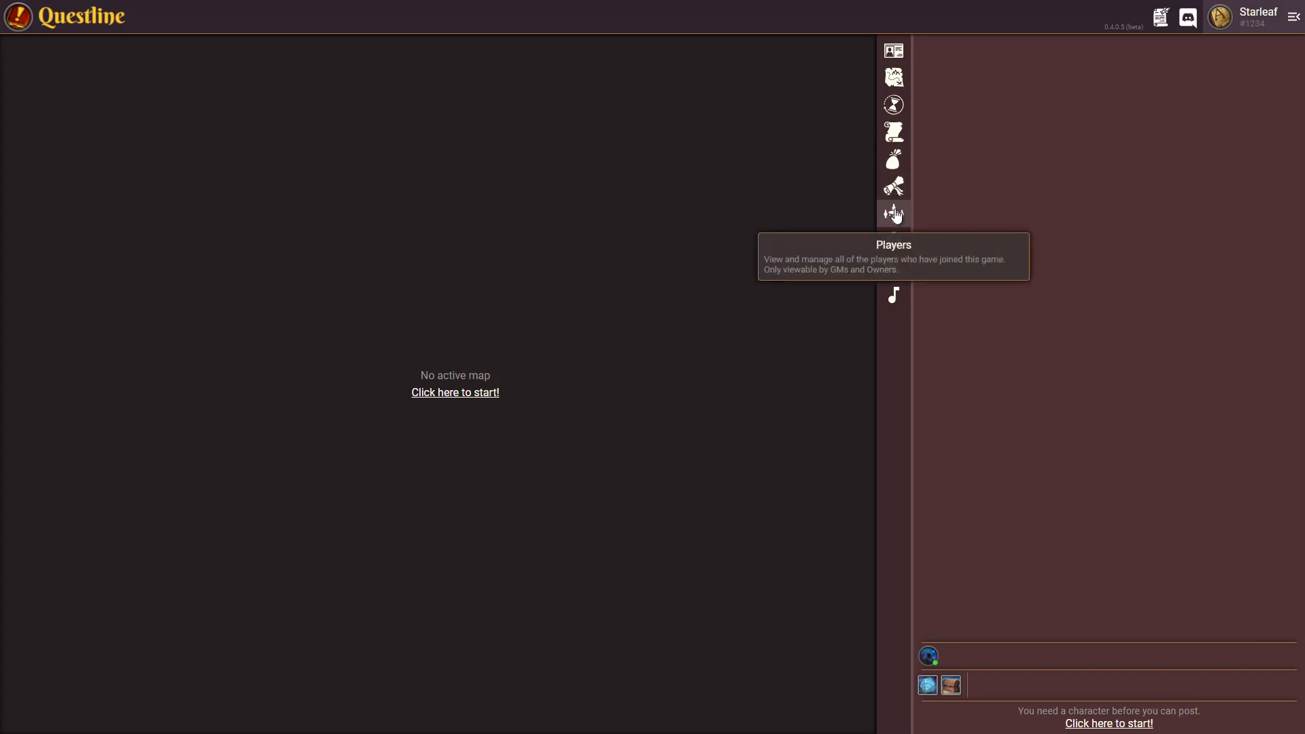
{"action": "mouse_move", "coordinate": [893, 268]}
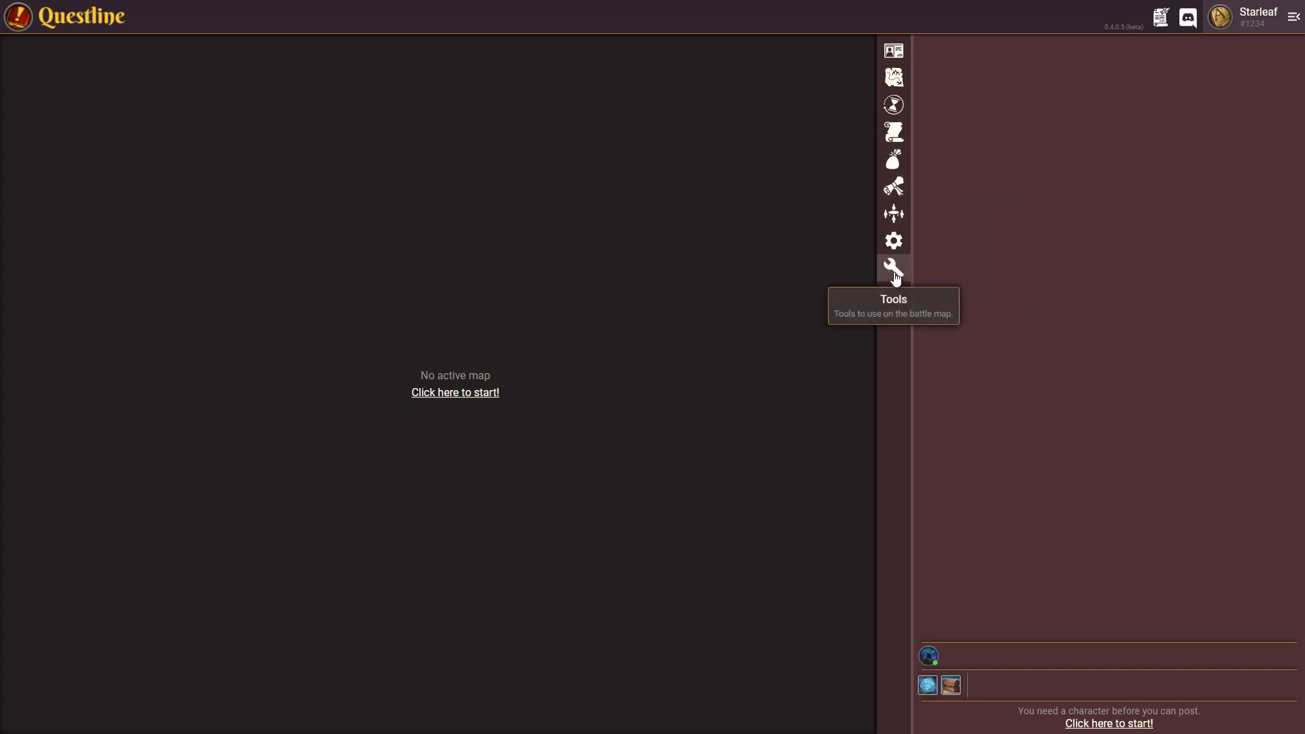
{"action": "mouse_move", "coordinate": [897, 295]}
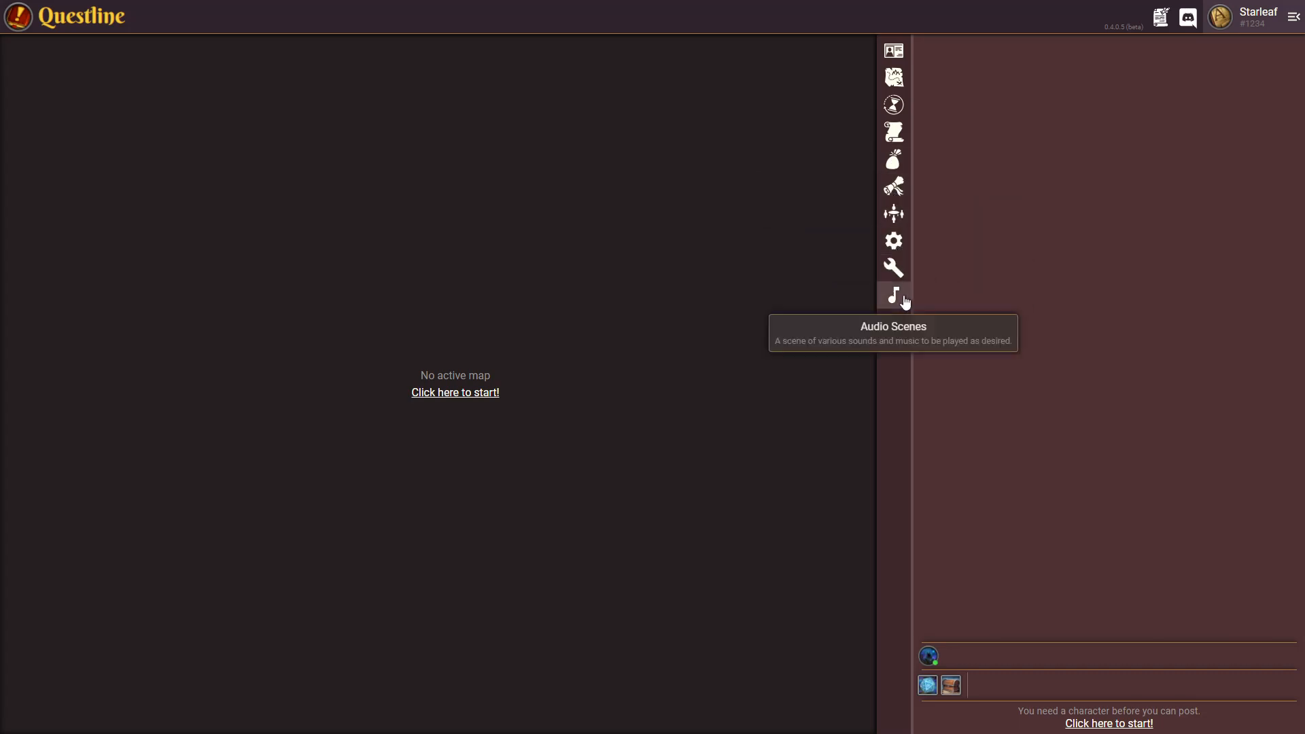
{"action": "mouse_move", "coordinate": [920, 68]}
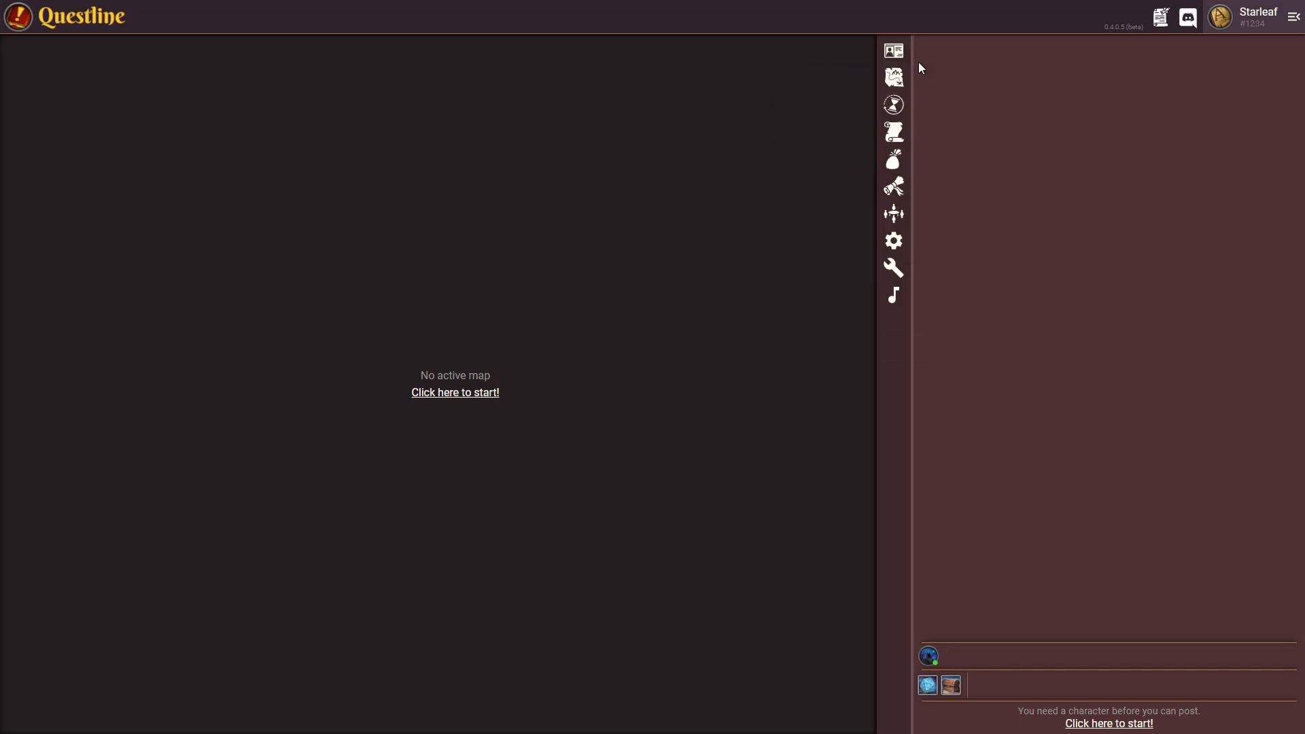
{"action": "mouse_move", "coordinate": [893, 131]}
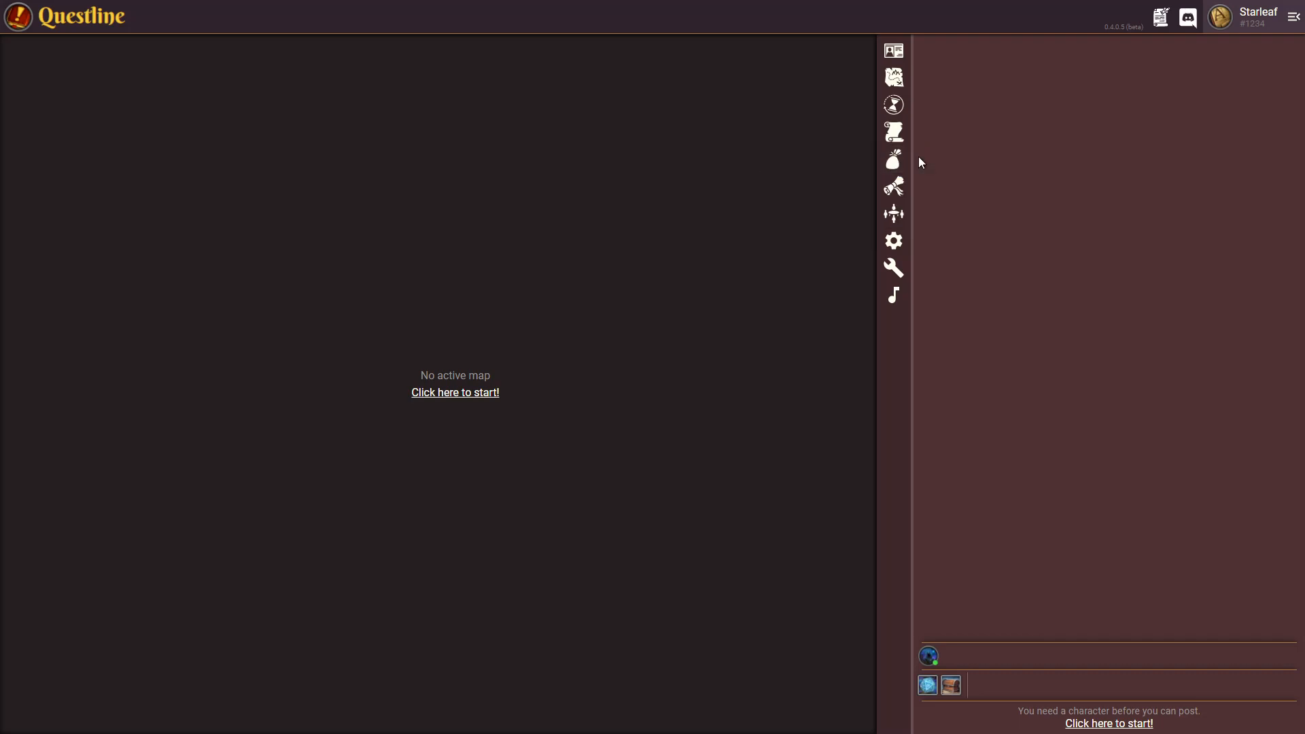
{"action": "mouse_move", "coordinate": [893, 267]}
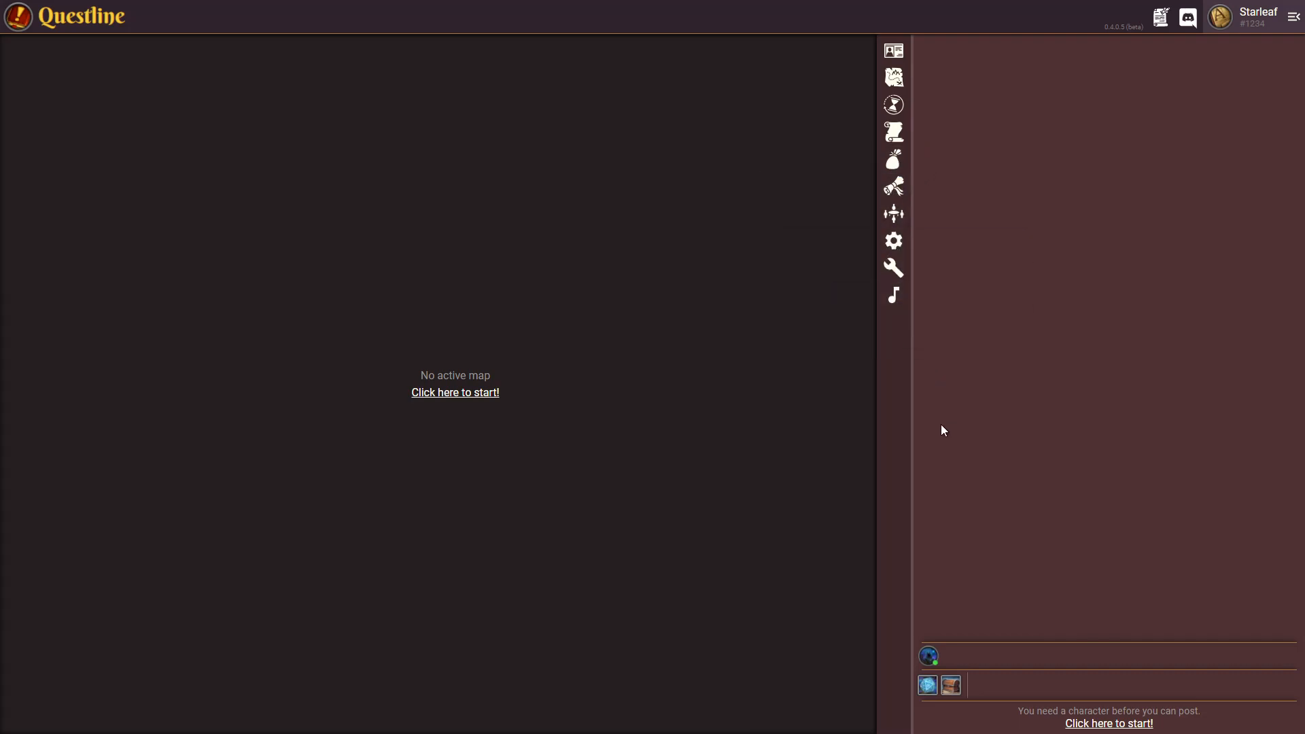
{"action": "mouse_move", "coordinate": [922, 605]}
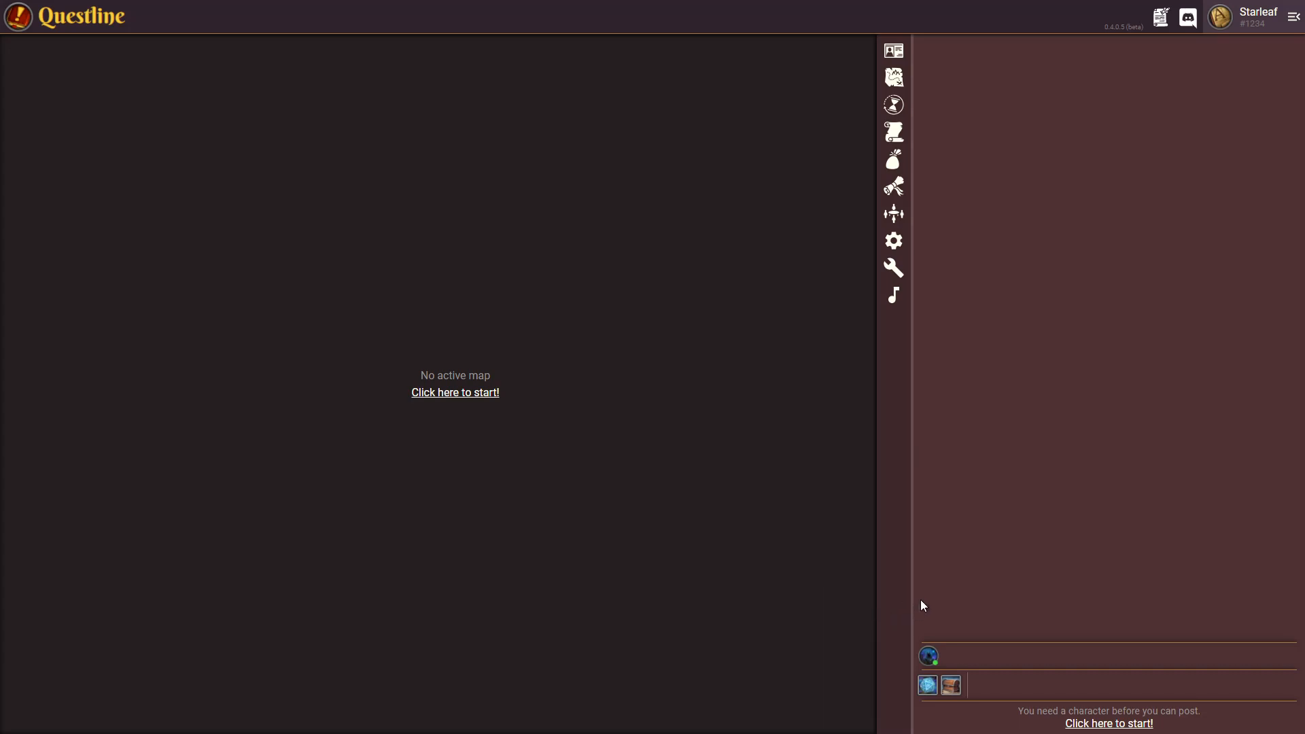
{"action": "mouse_move", "coordinate": [1038, 660]}
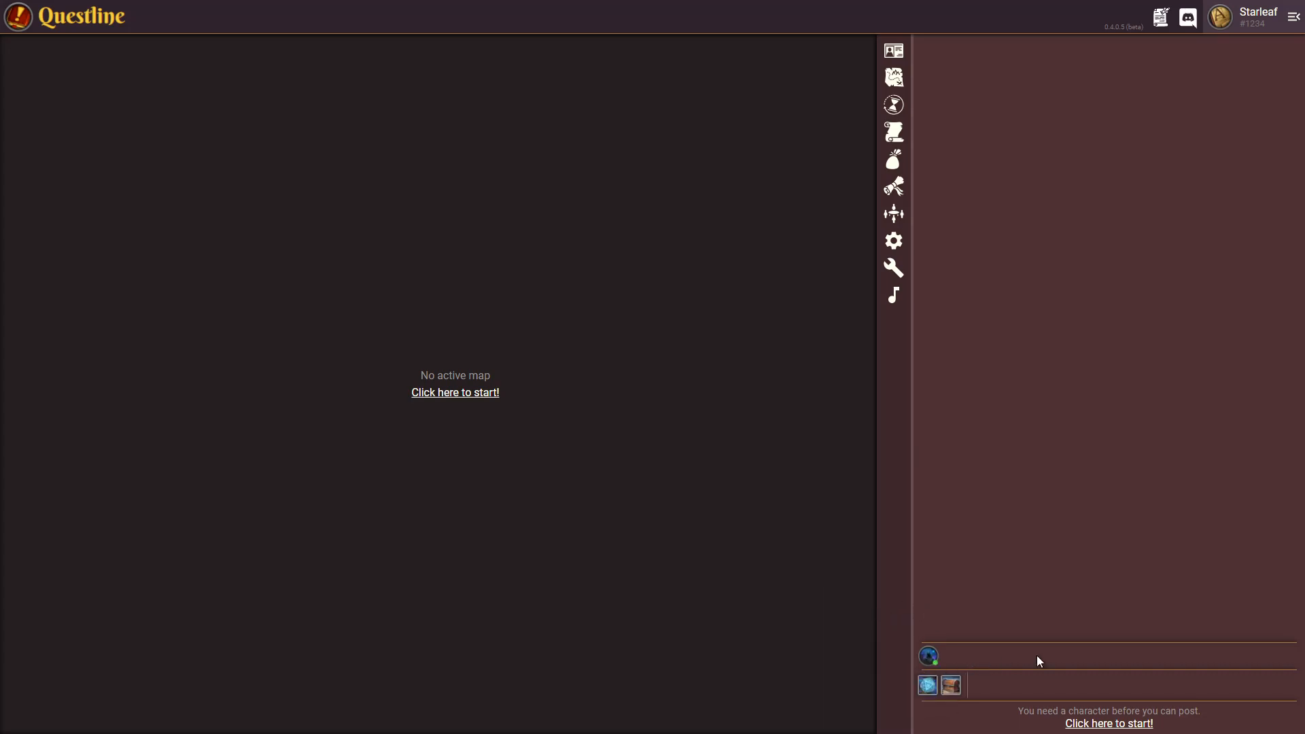
{"action": "mouse_move", "coordinate": [928, 656]}
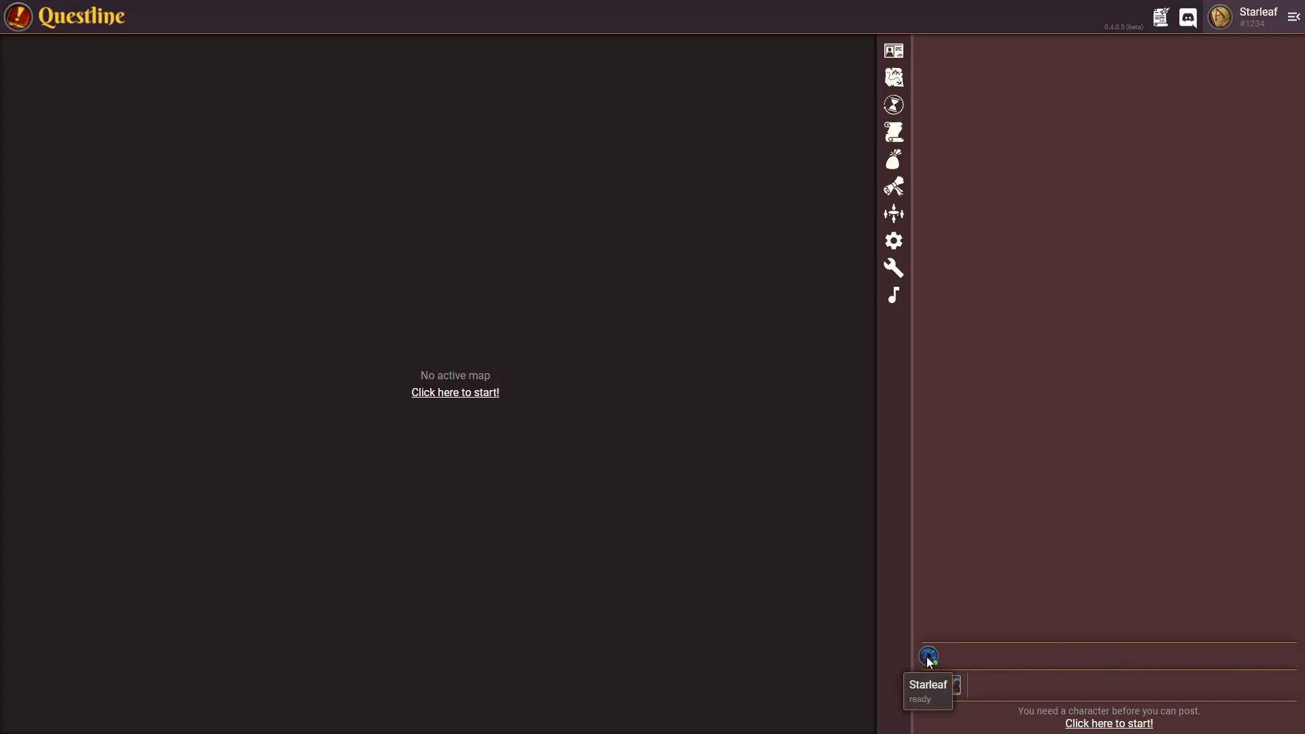
{"action": "mouse_move", "coordinate": [932, 659]}
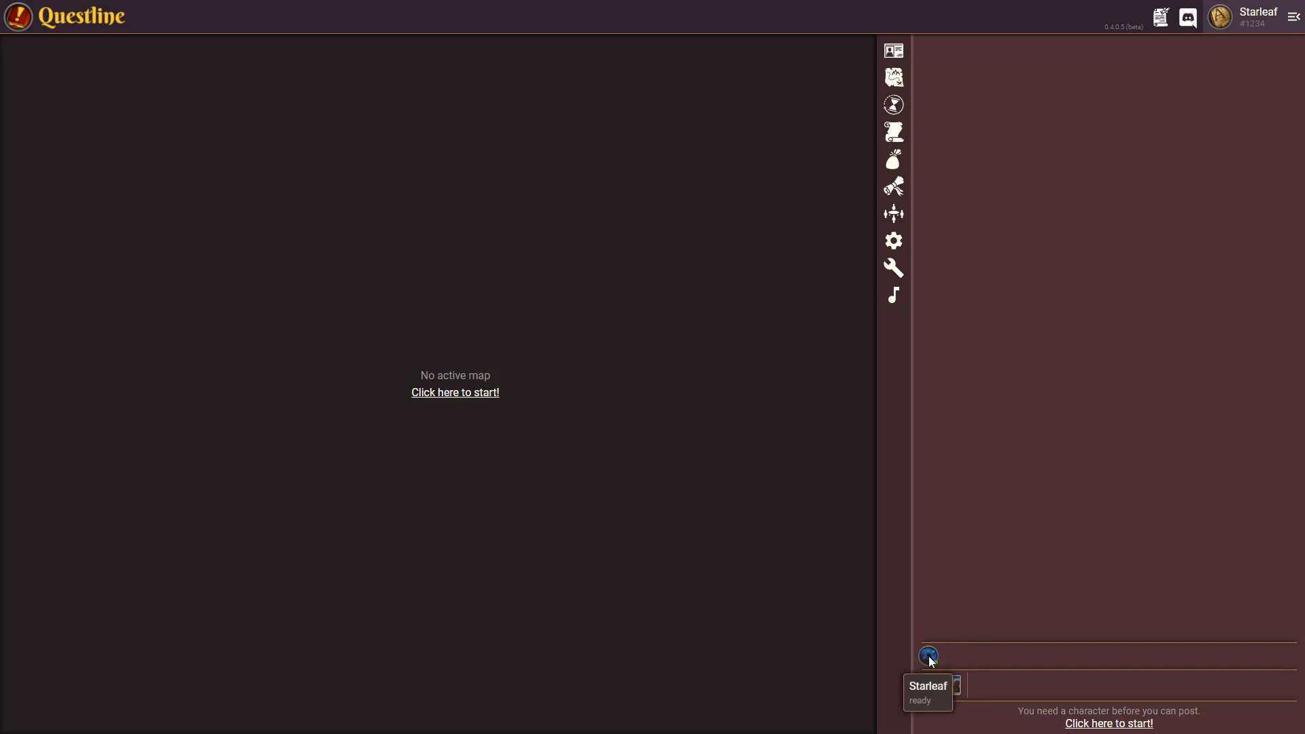
{"action": "mouse_move", "coordinate": [961, 660]}
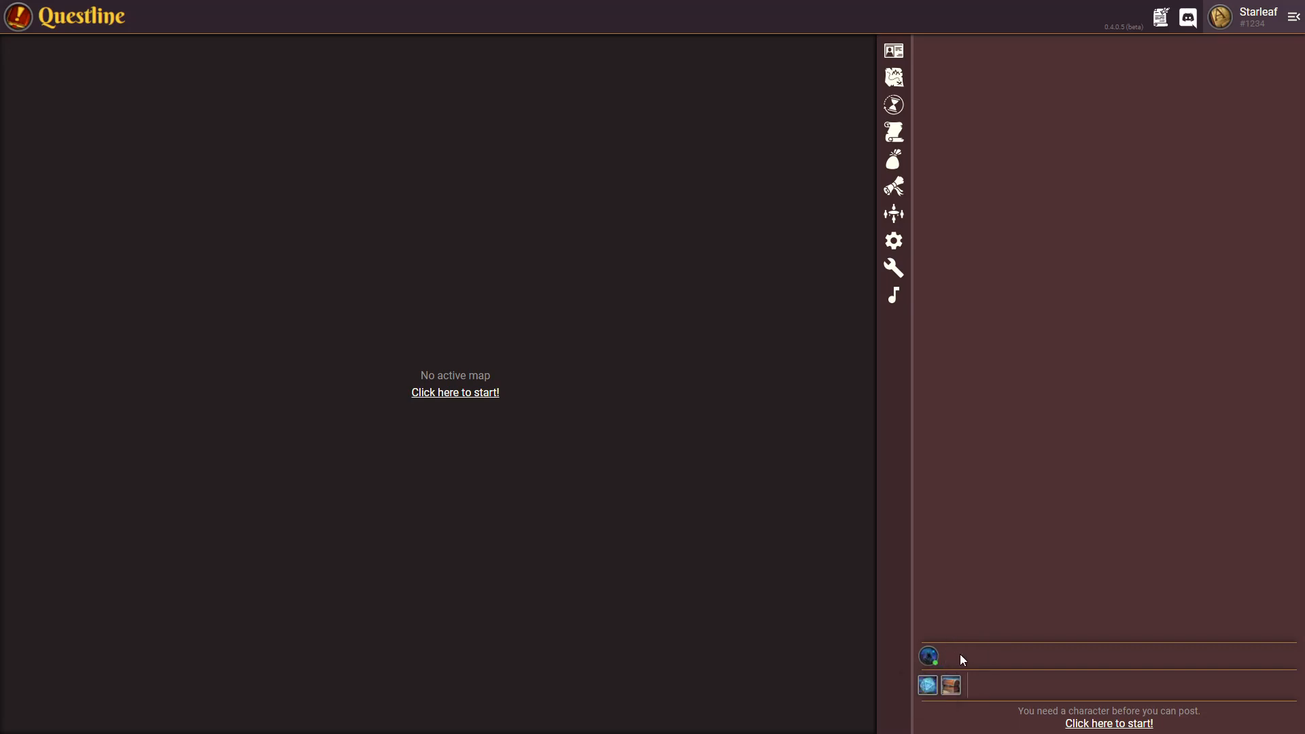
{"action": "mouse_move", "coordinate": [926, 685]}
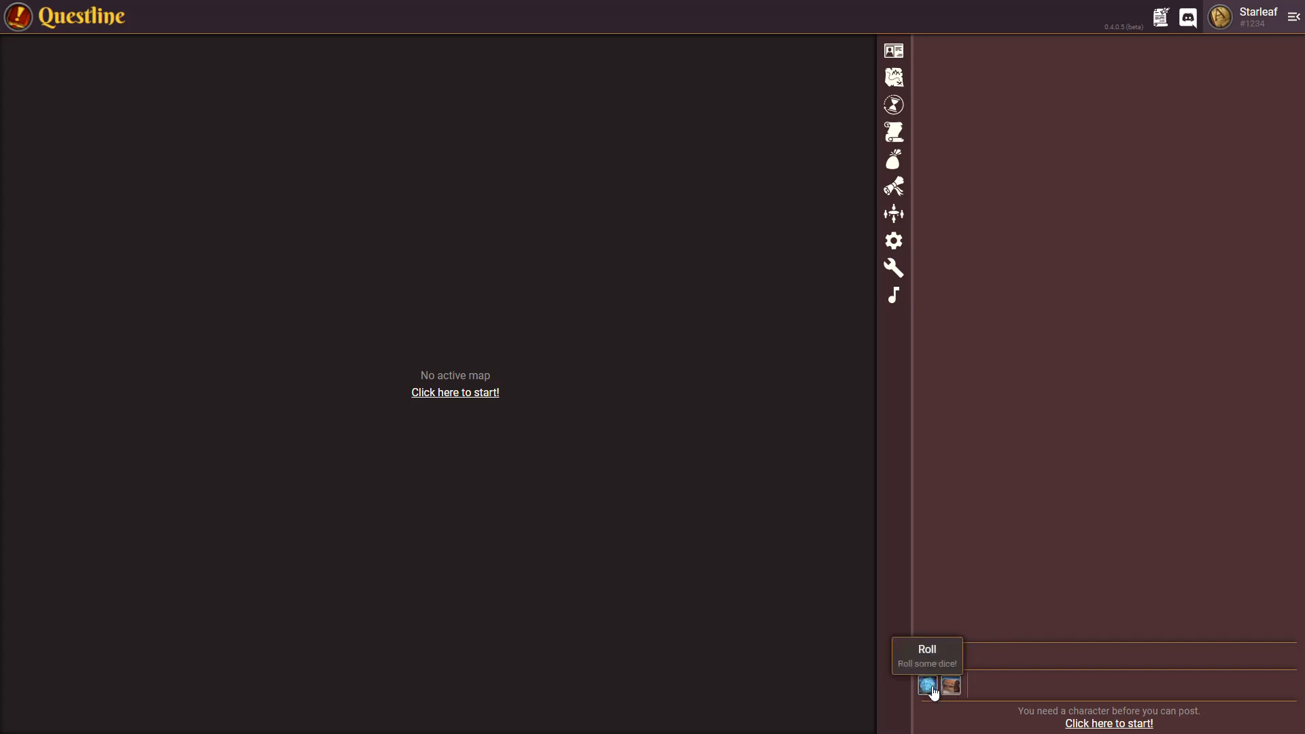
{"action": "mouse_move", "coordinate": [949, 685]}
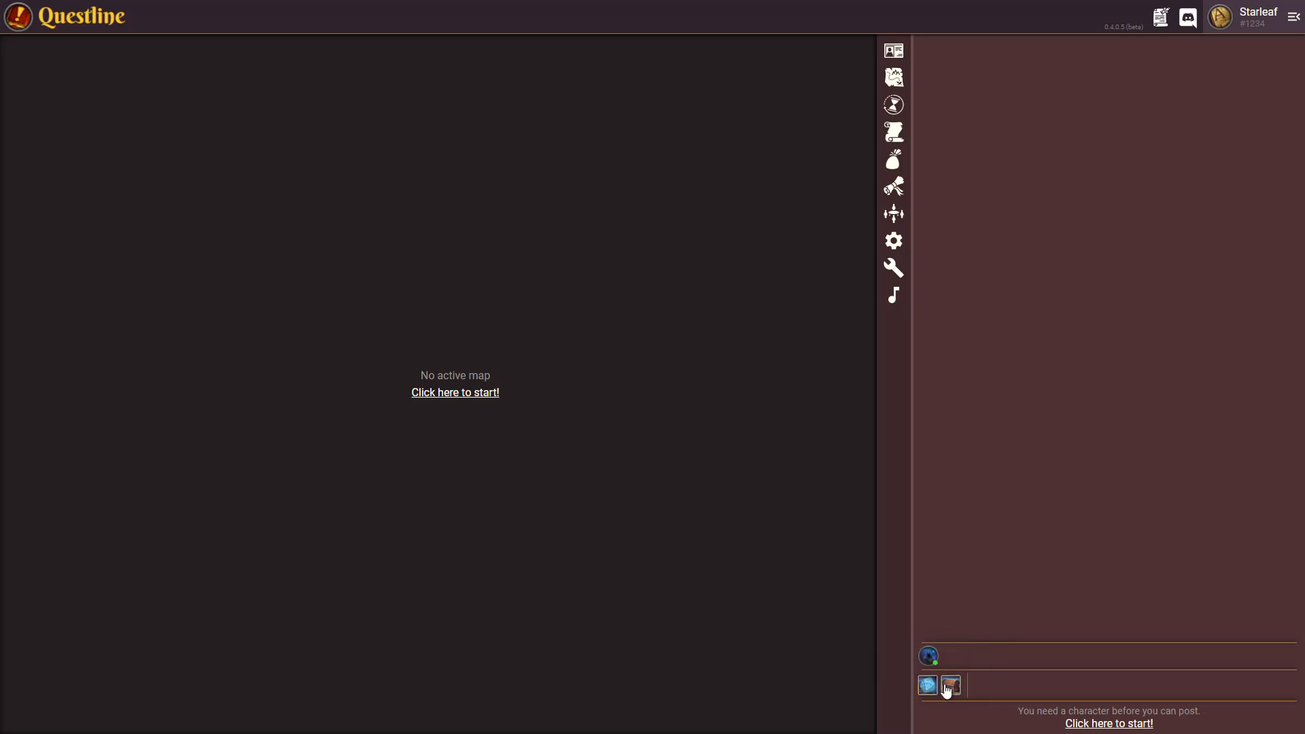
{"action": "mouse_move", "coordinate": [963, 690]}
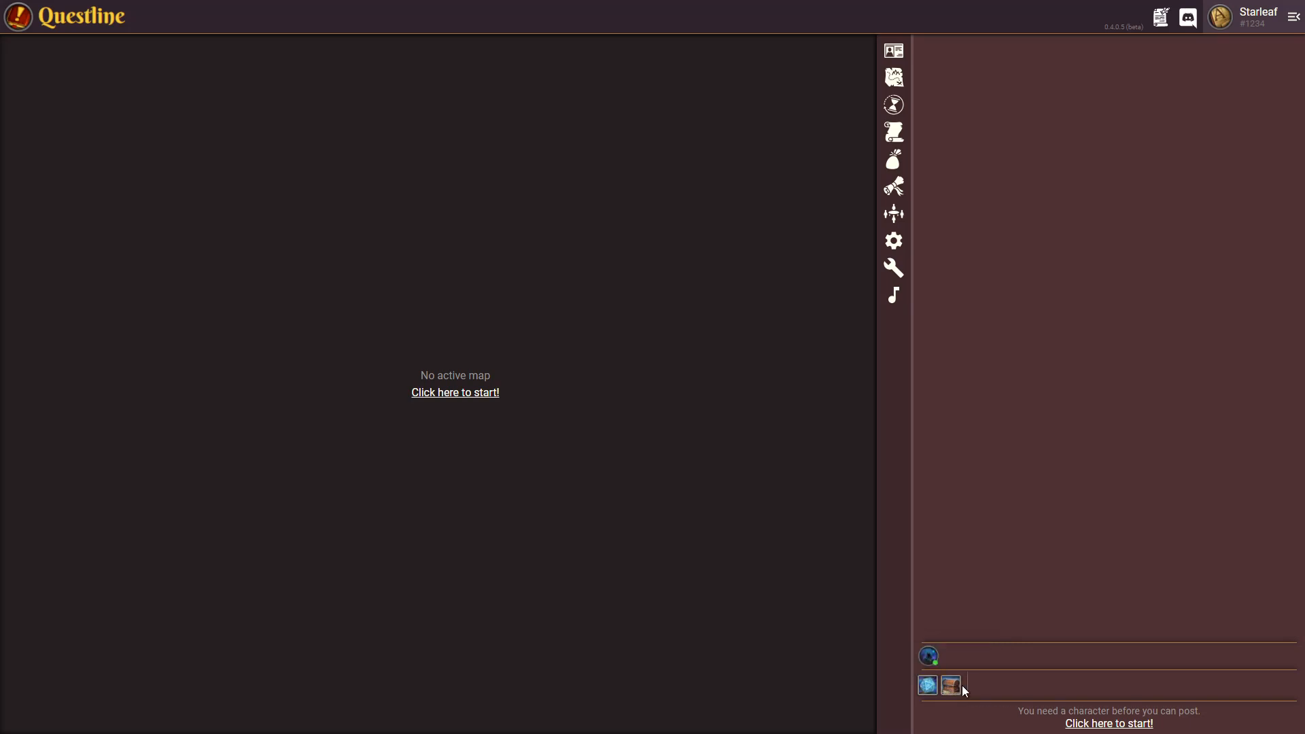
{"action": "mouse_move", "coordinate": [1092, 562]}
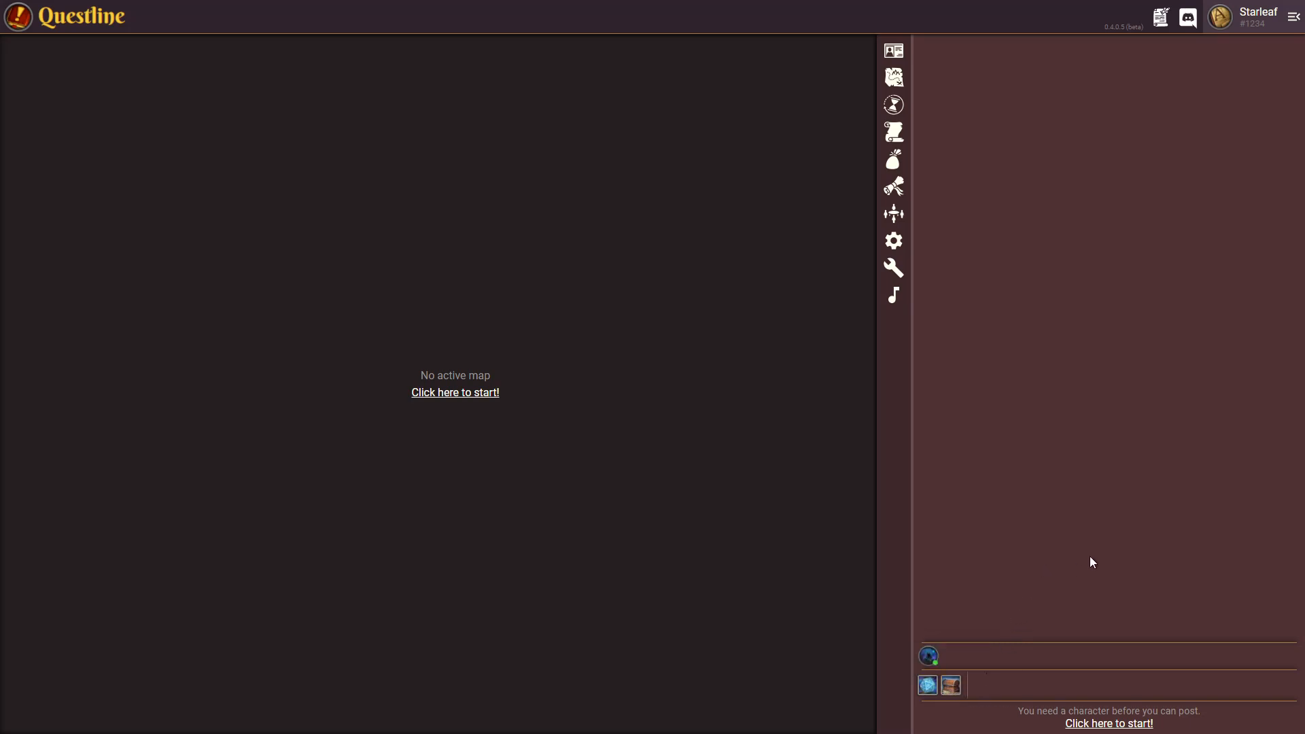
{"action": "mouse_move", "coordinate": [698, 455]}
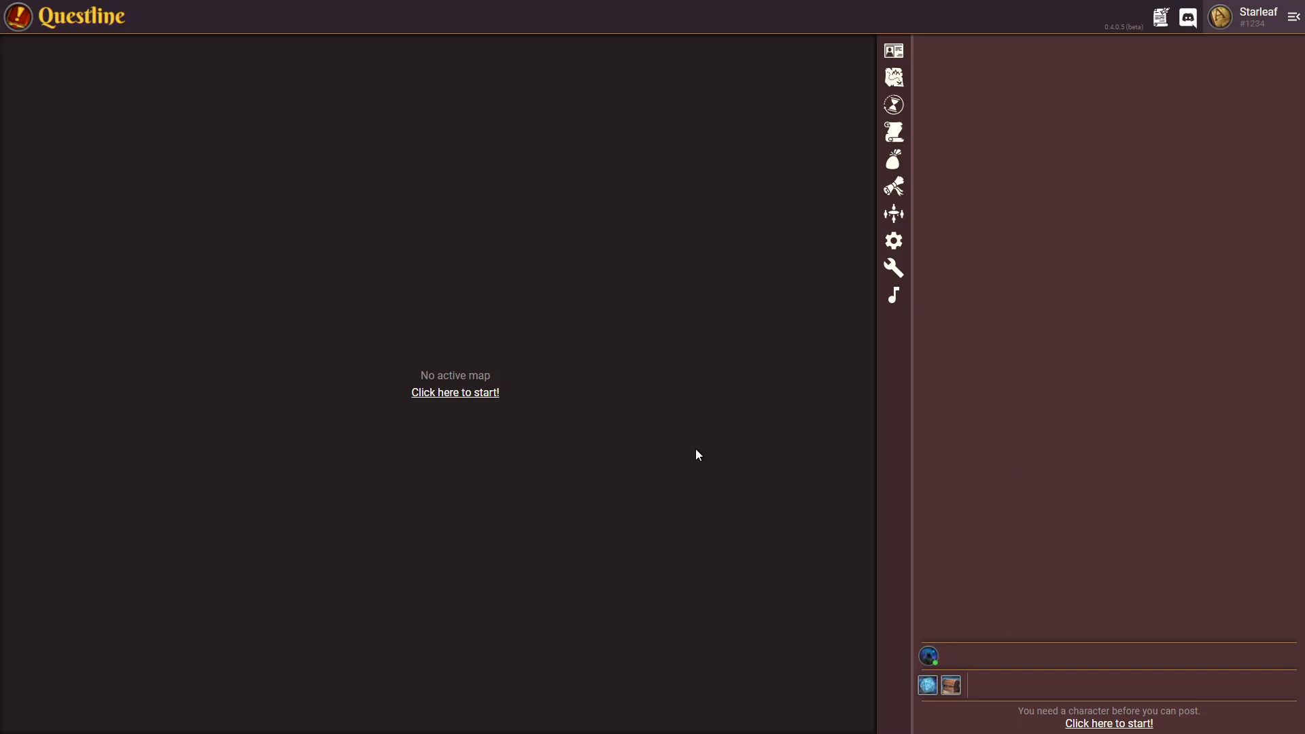
{"action": "mouse_move", "coordinate": [847, 492]}
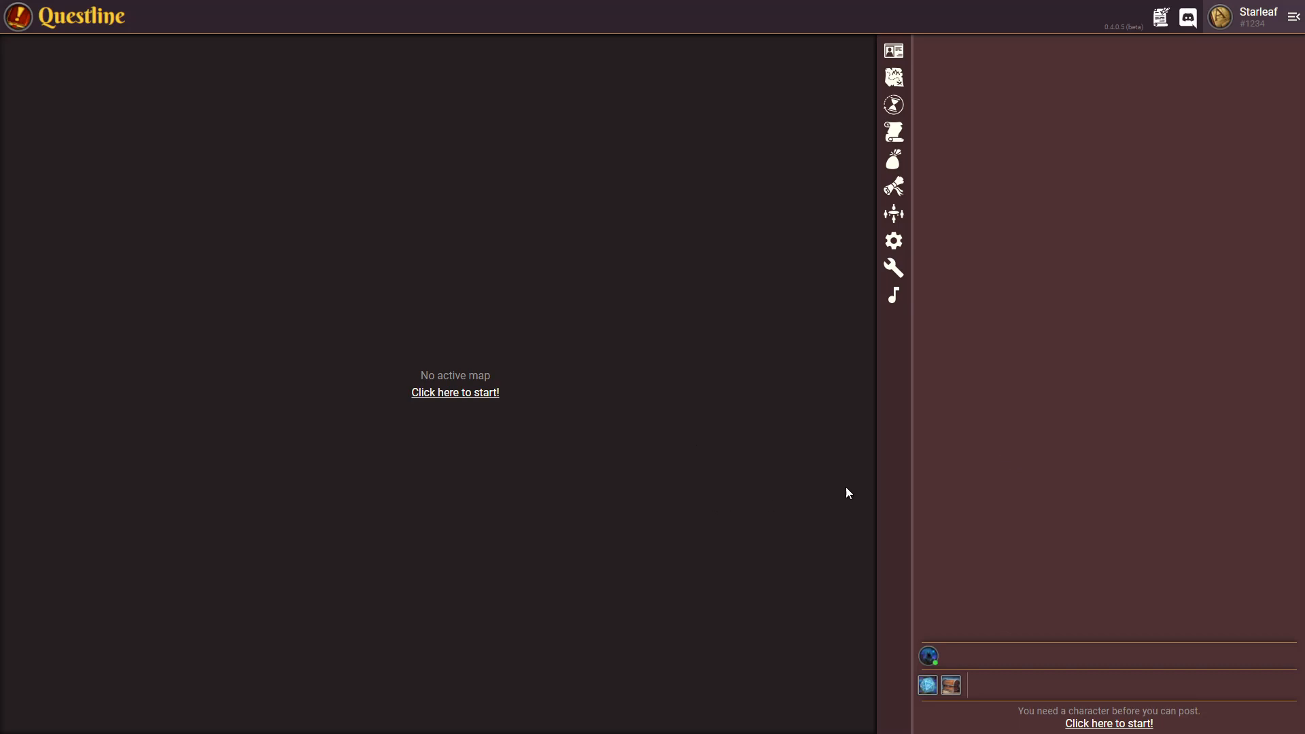
{"action": "mouse_move", "coordinate": [1094, 696]}
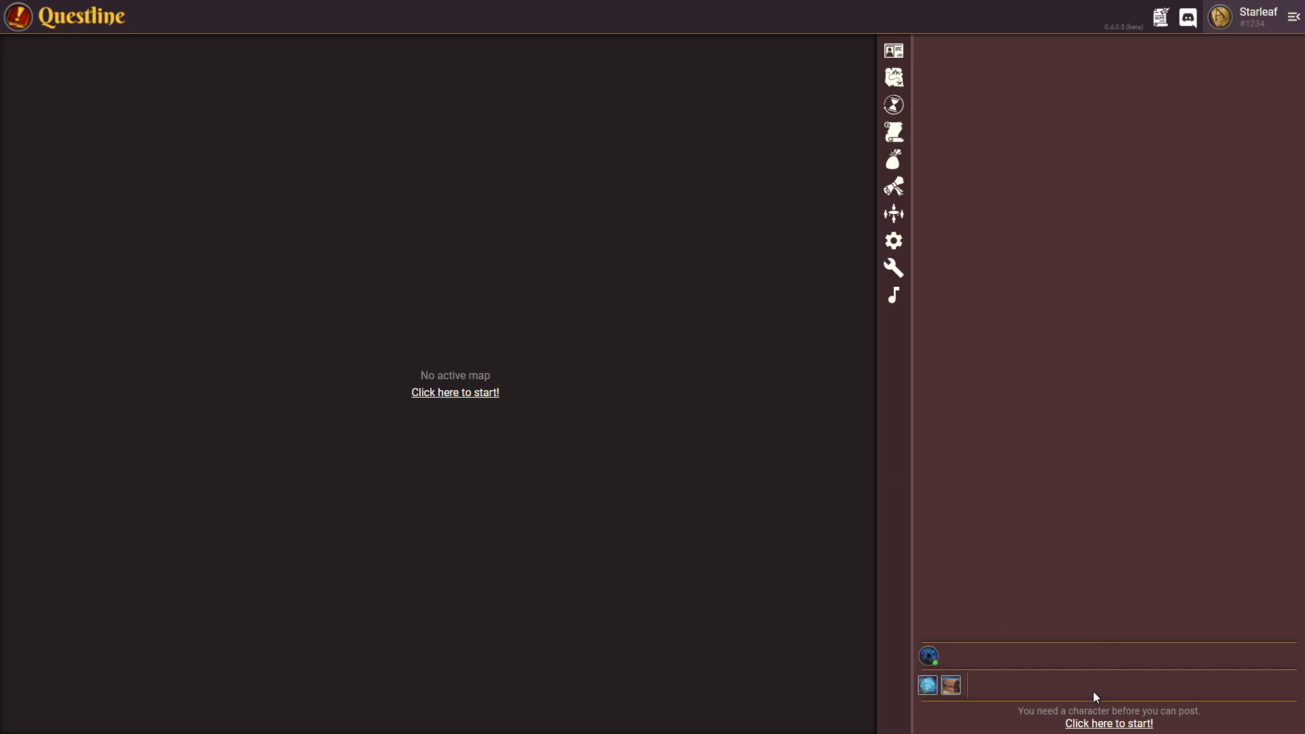
{"action": "mouse_move", "coordinate": [1108, 723]}
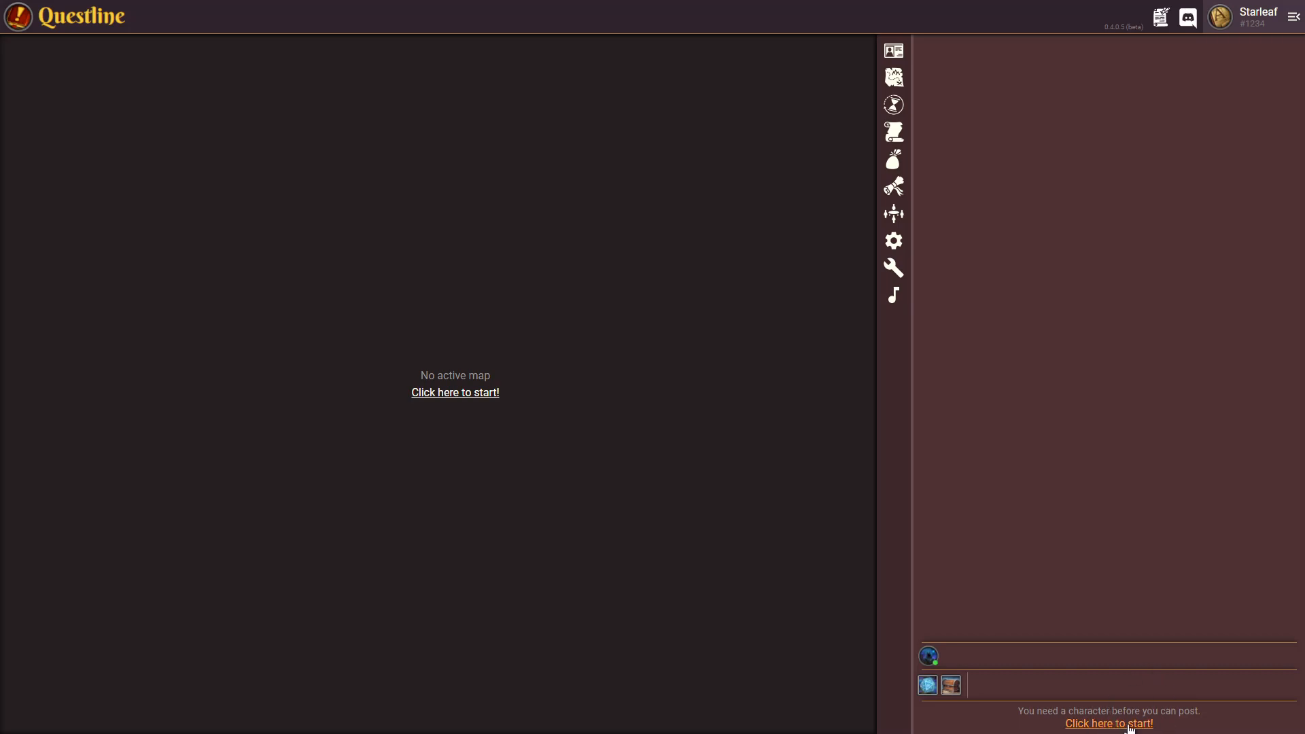
{"action": "mouse_move", "coordinate": [920, 82]}
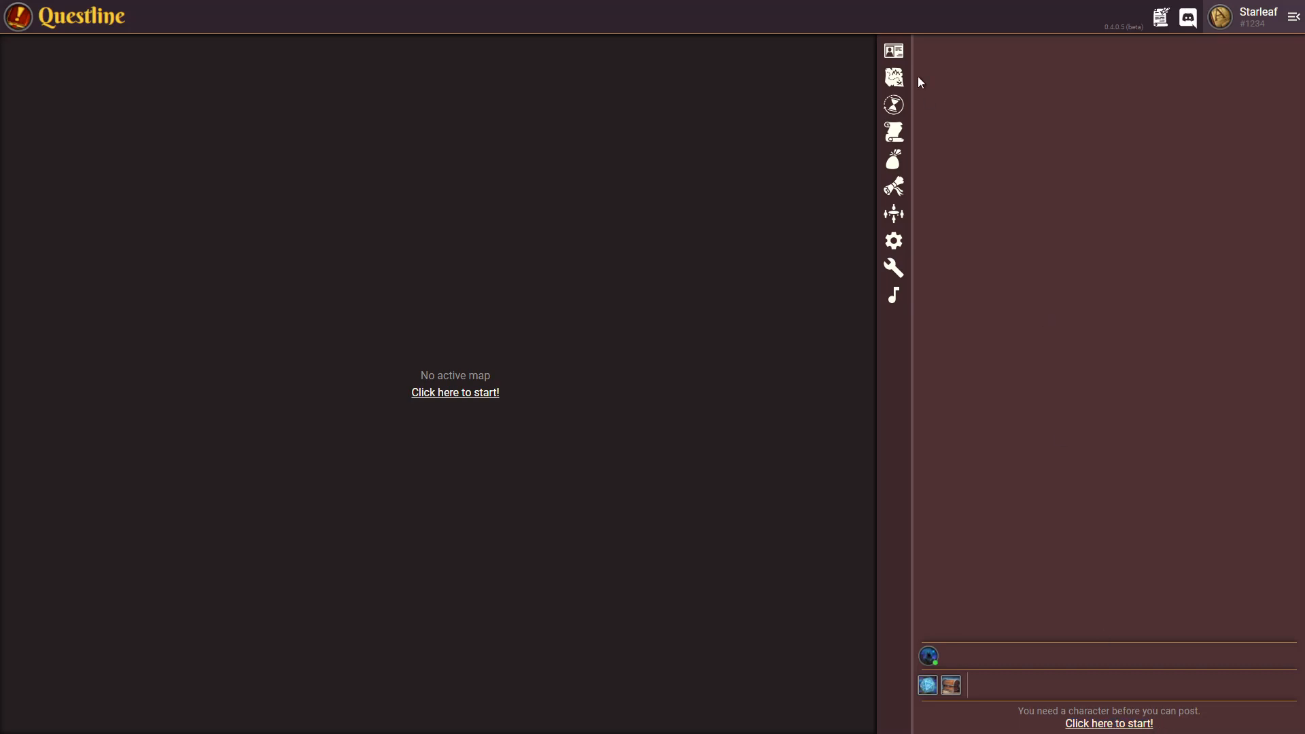
{"action": "mouse_move", "coordinate": [1108, 723]}
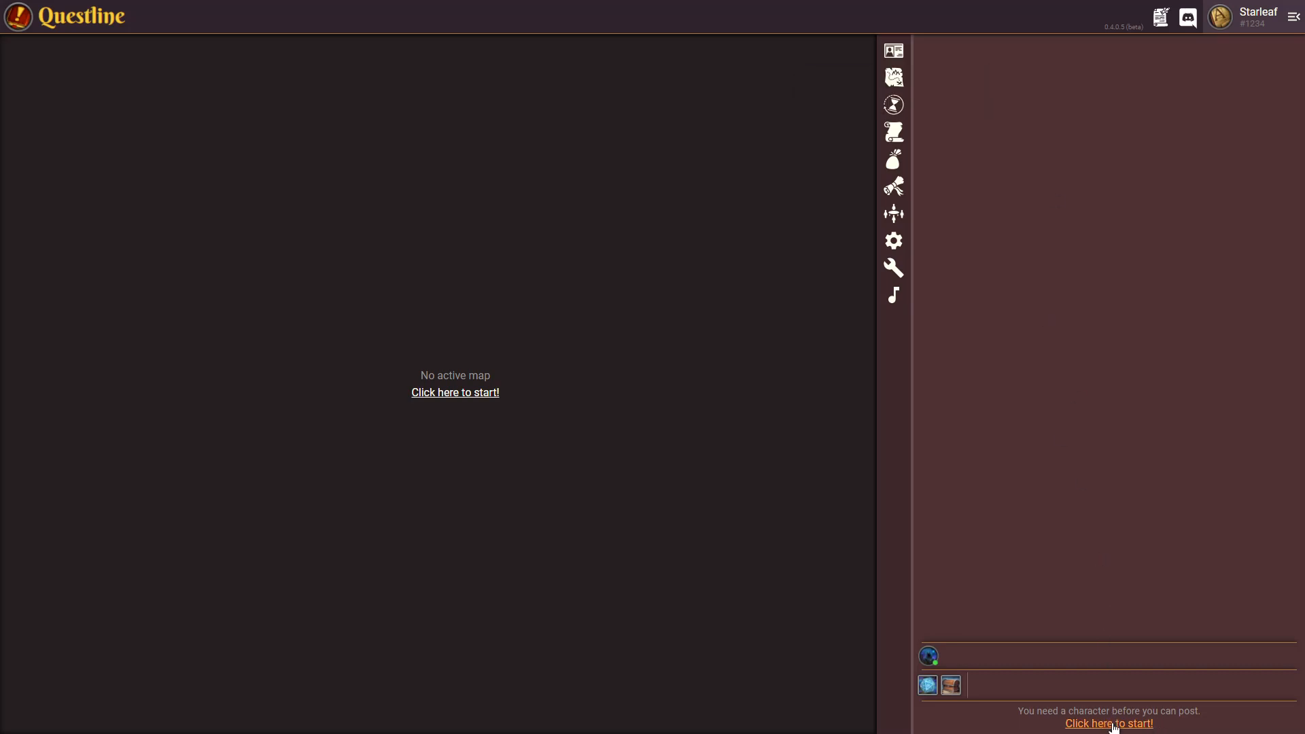
Step: Start a new character and enter its name, Game Master
{"action": "left_click", "coordinate": [1107, 723]}
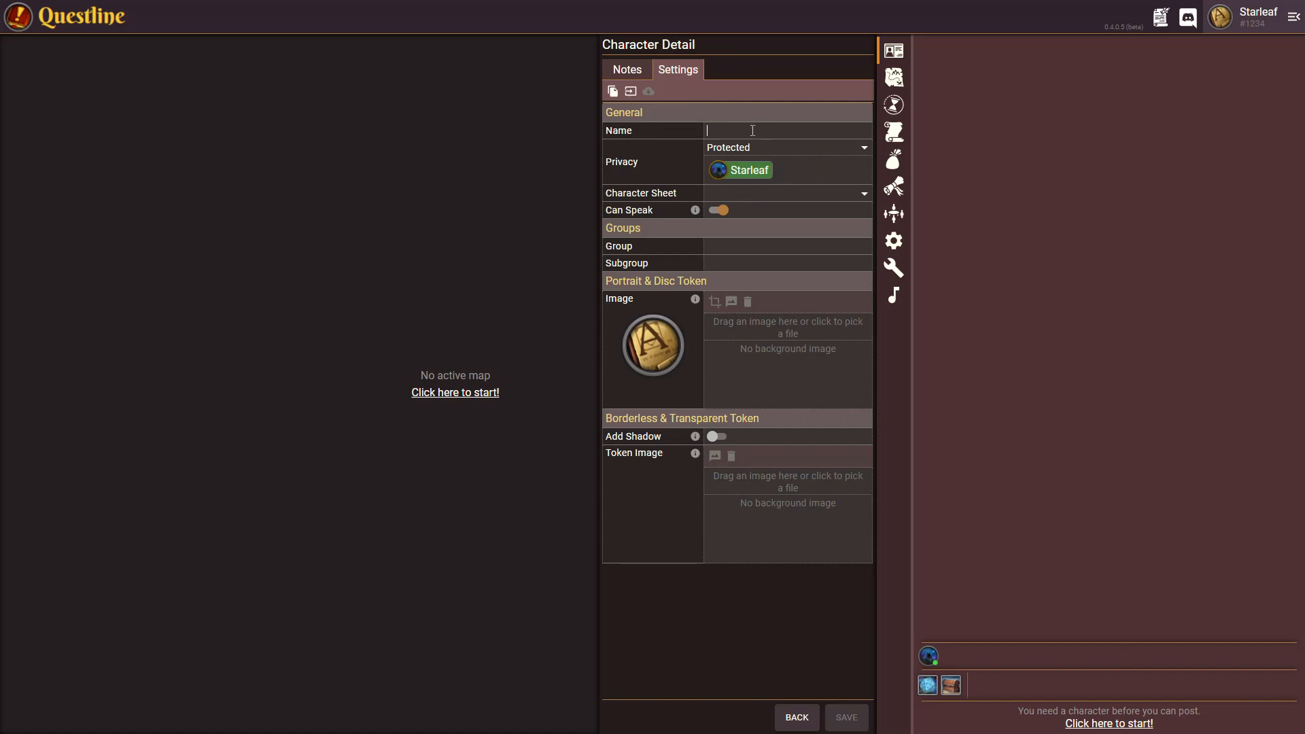
{"action": "type", "text": "Game Master"}
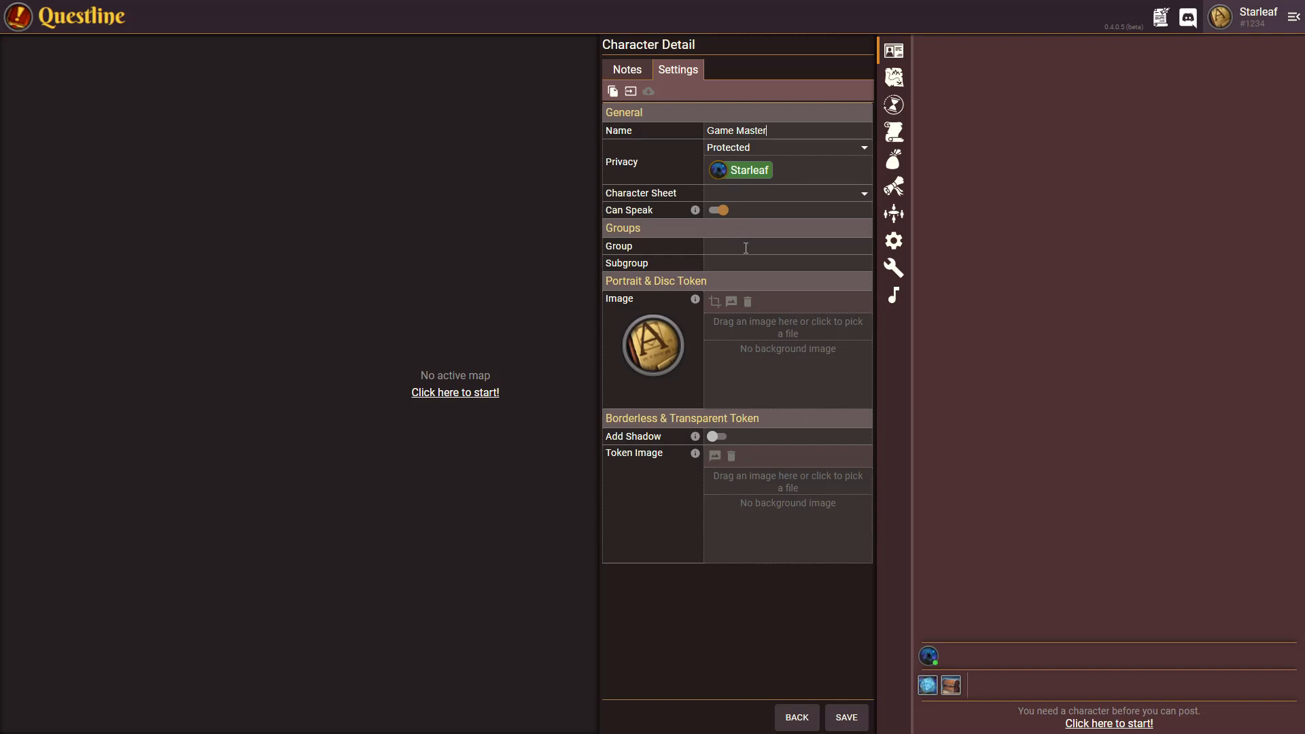
{"action": "mouse_move", "coordinate": [731, 302]}
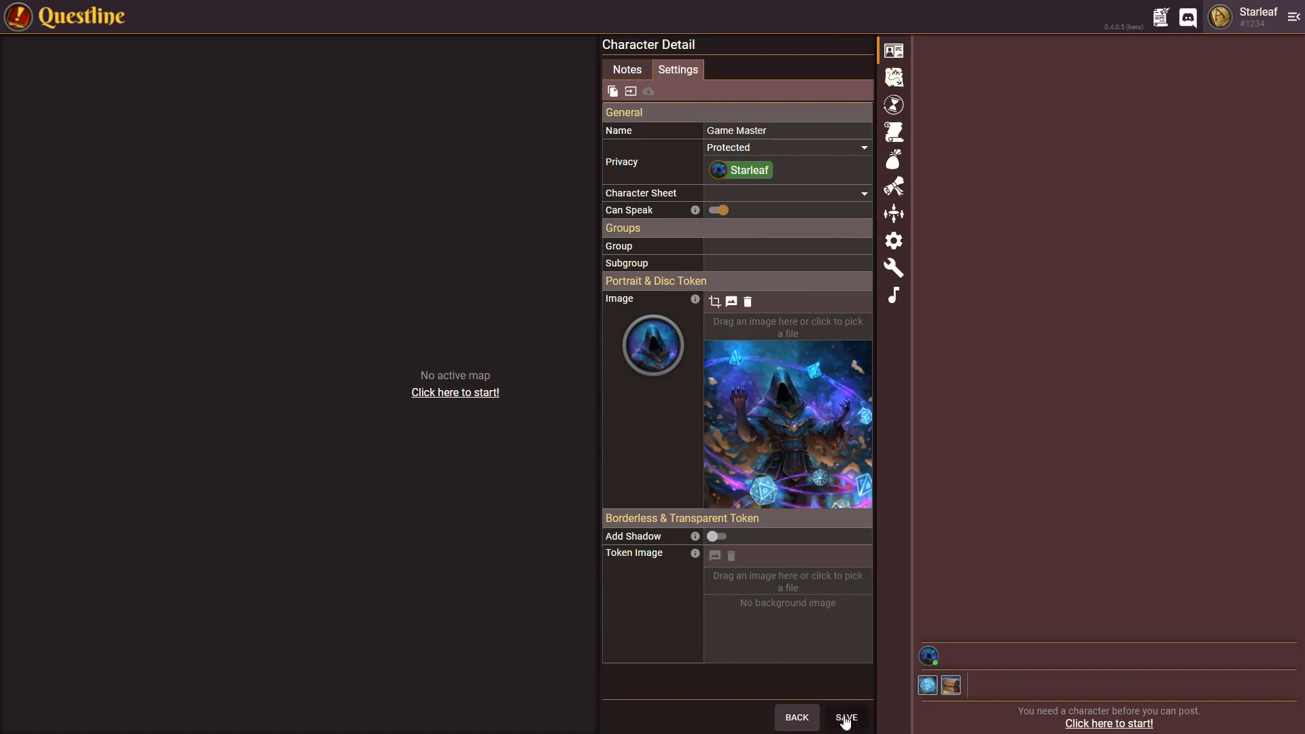
Step: Save the Game Master character and post 'Testing chat!' to the chat
{"action": "left_click", "coordinate": [844, 716]}
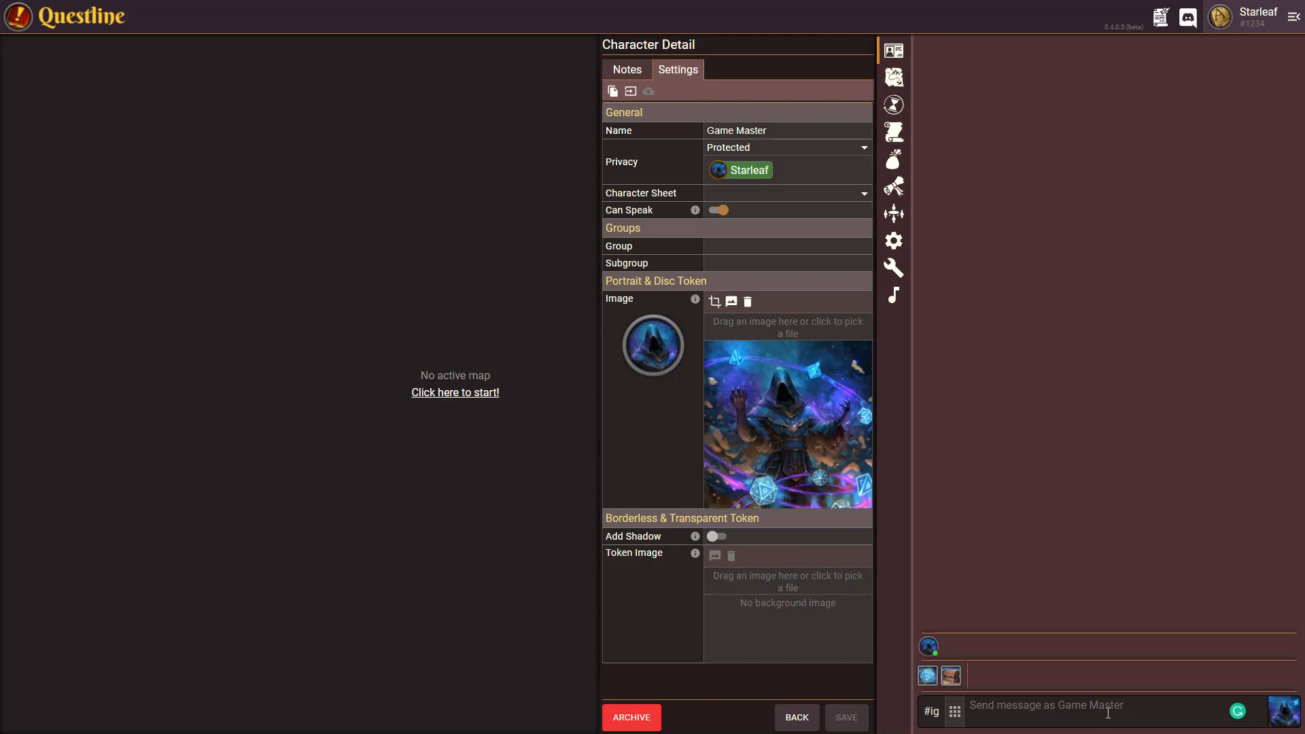
{"action": "type", "text": "Testing"}
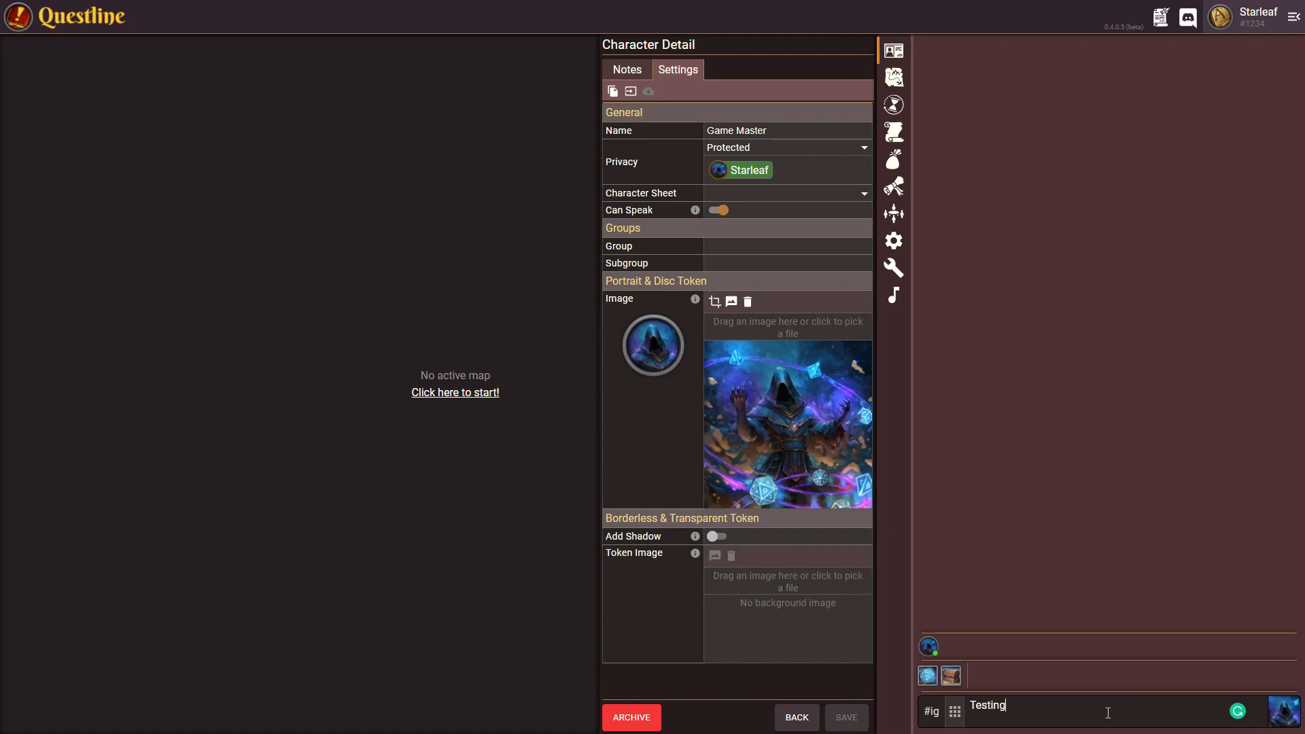
{"action": "key", "text": "Return"}
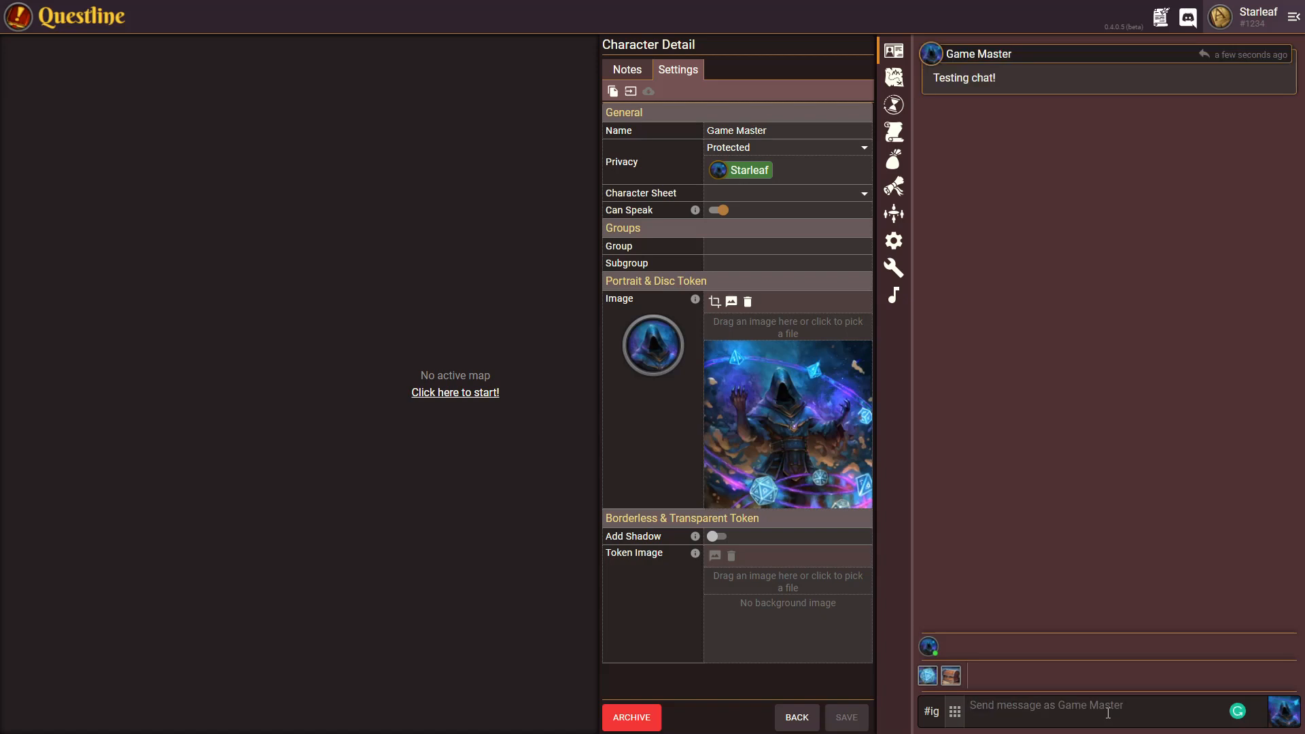
{"action": "mouse_move", "coordinate": [1006, 97]}
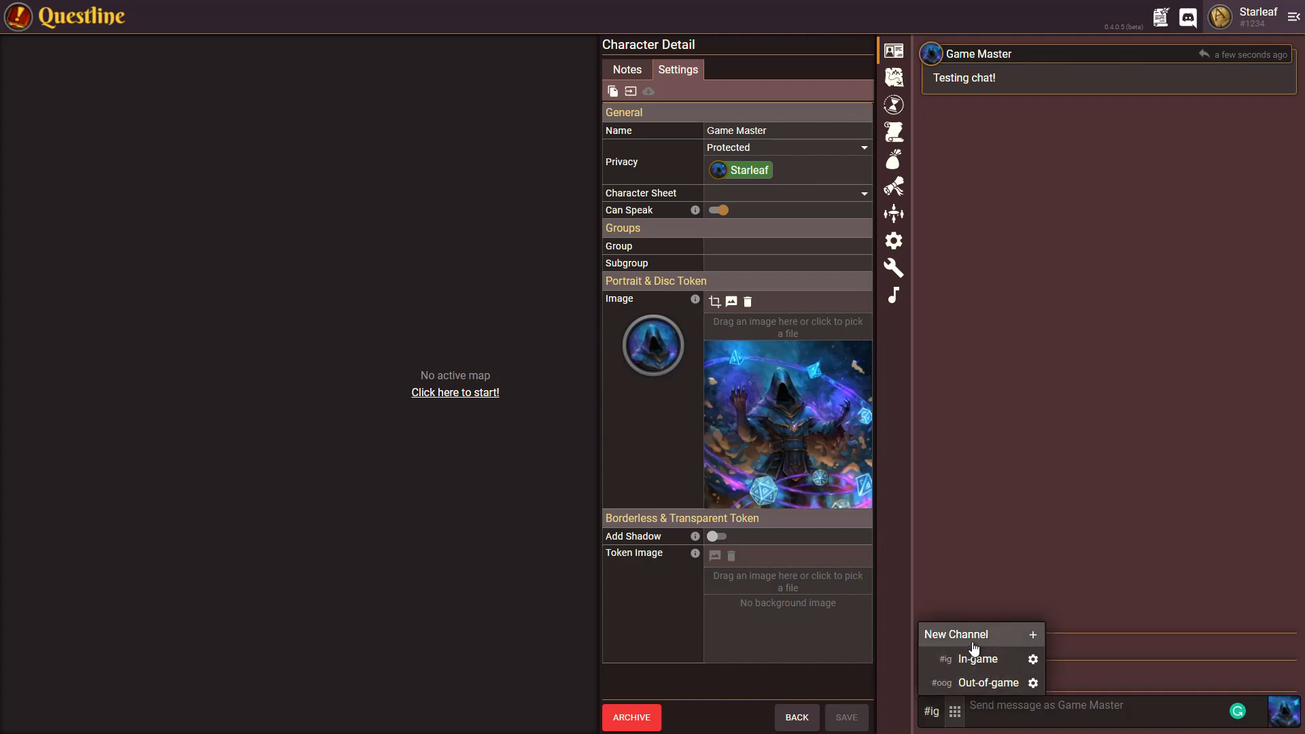
{"action": "mouse_move", "coordinate": [1034, 641]}
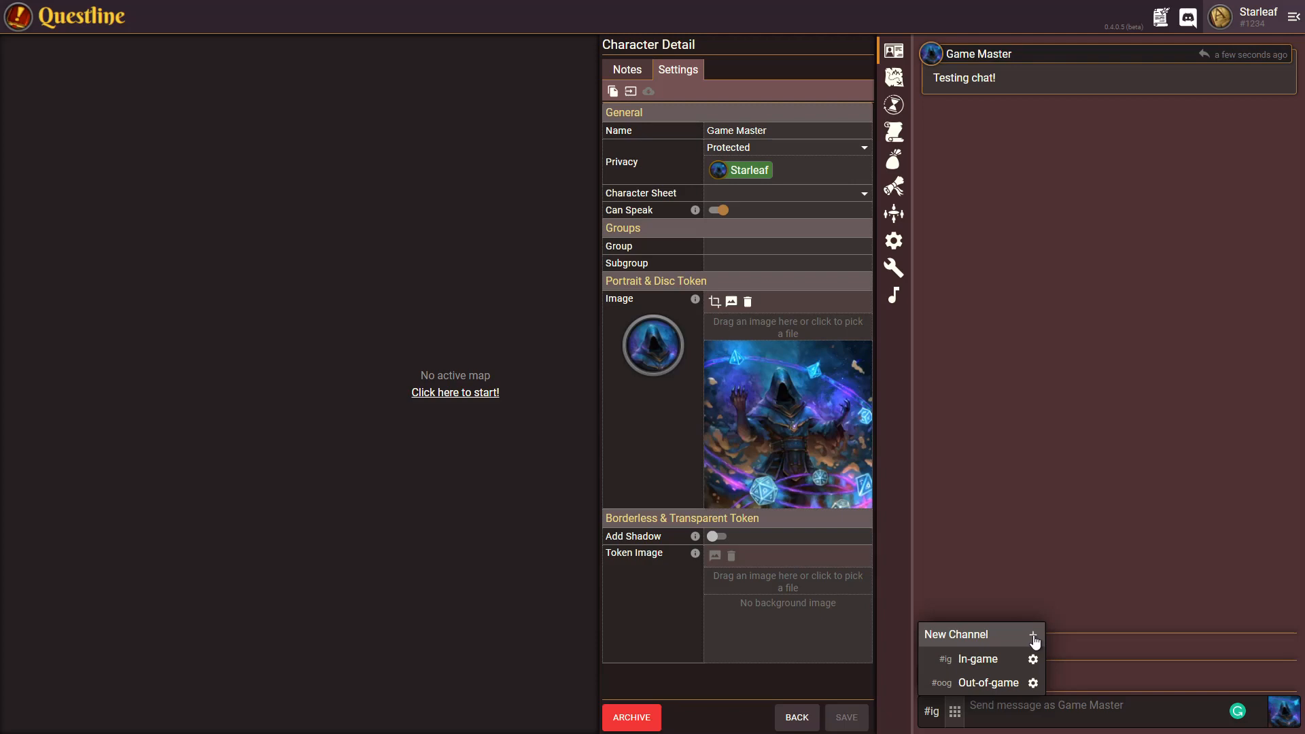
Step: Create the public channel 'LordAelfric Test Channel' with short name latc
{"action": "left_click", "coordinate": [1034, 637]}
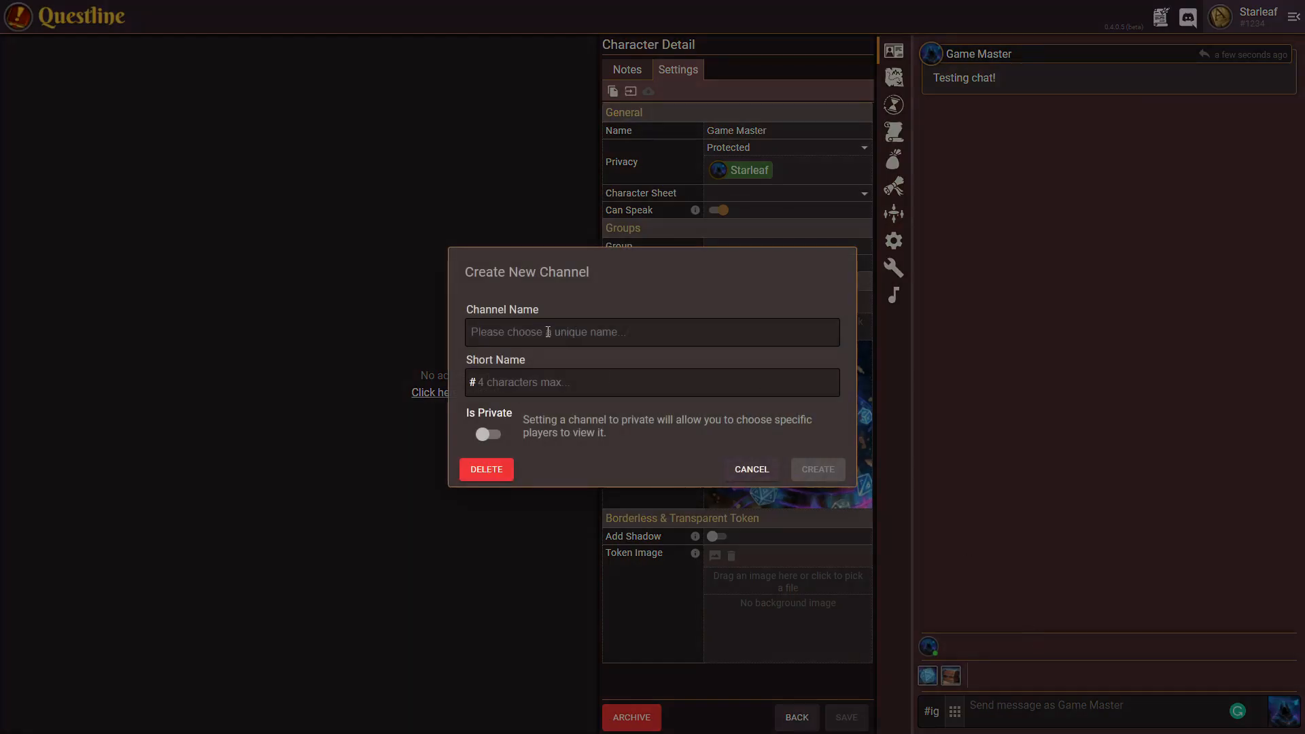
{"action": "mouse_move", "coordinate": [453, 344]}
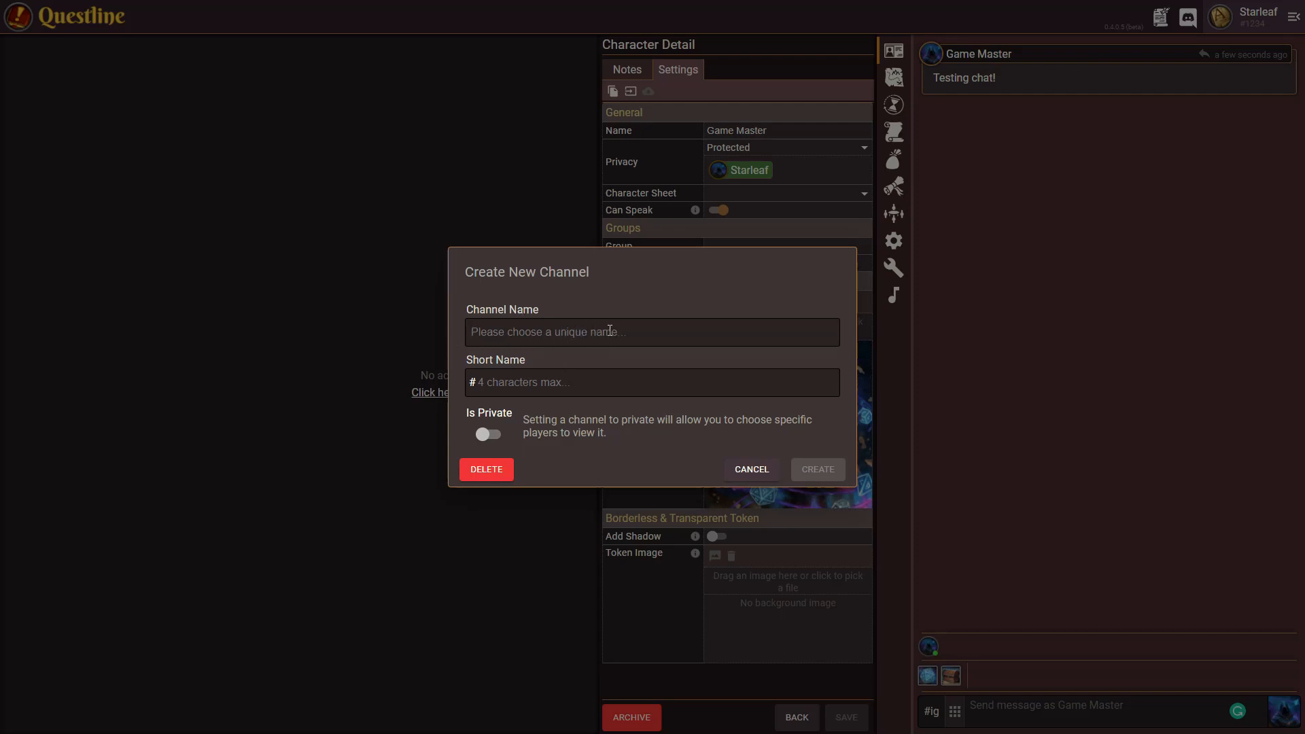
{"action": "type", "text": "LordAelfric Te"}
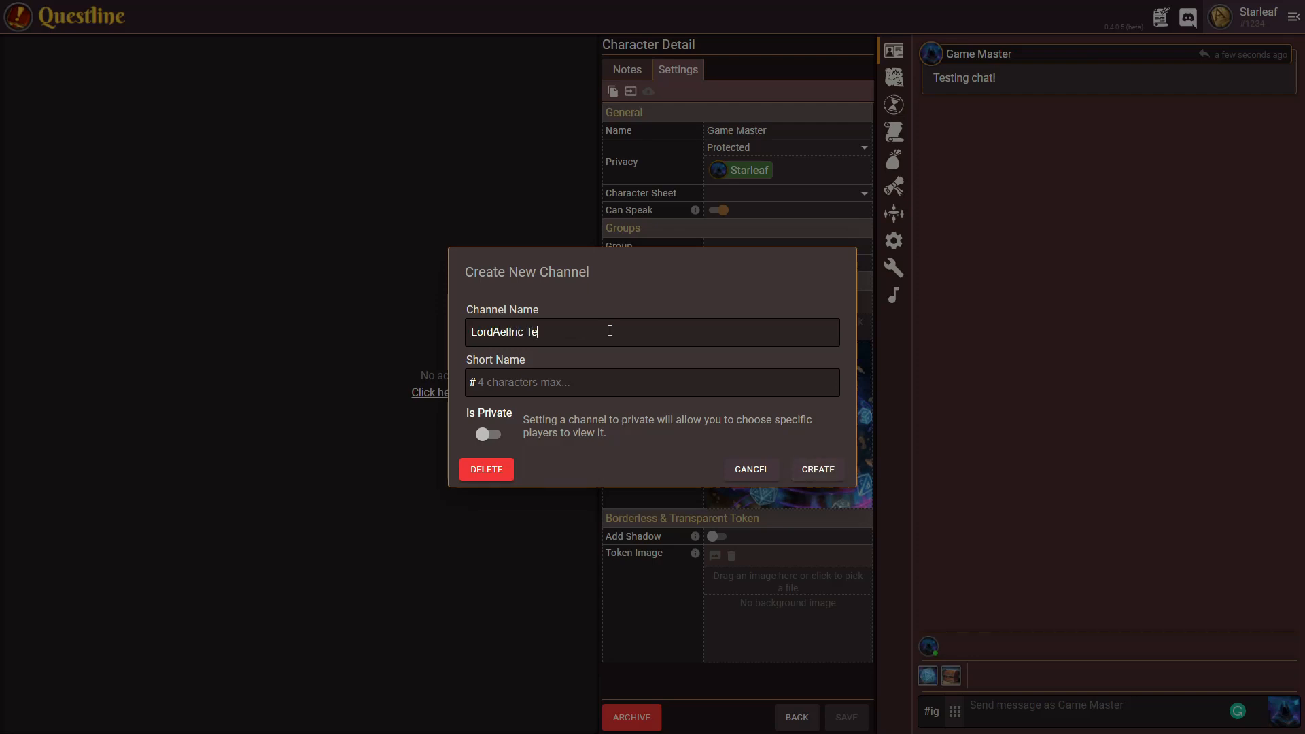
{"action": "type", "text": "st Channel"}
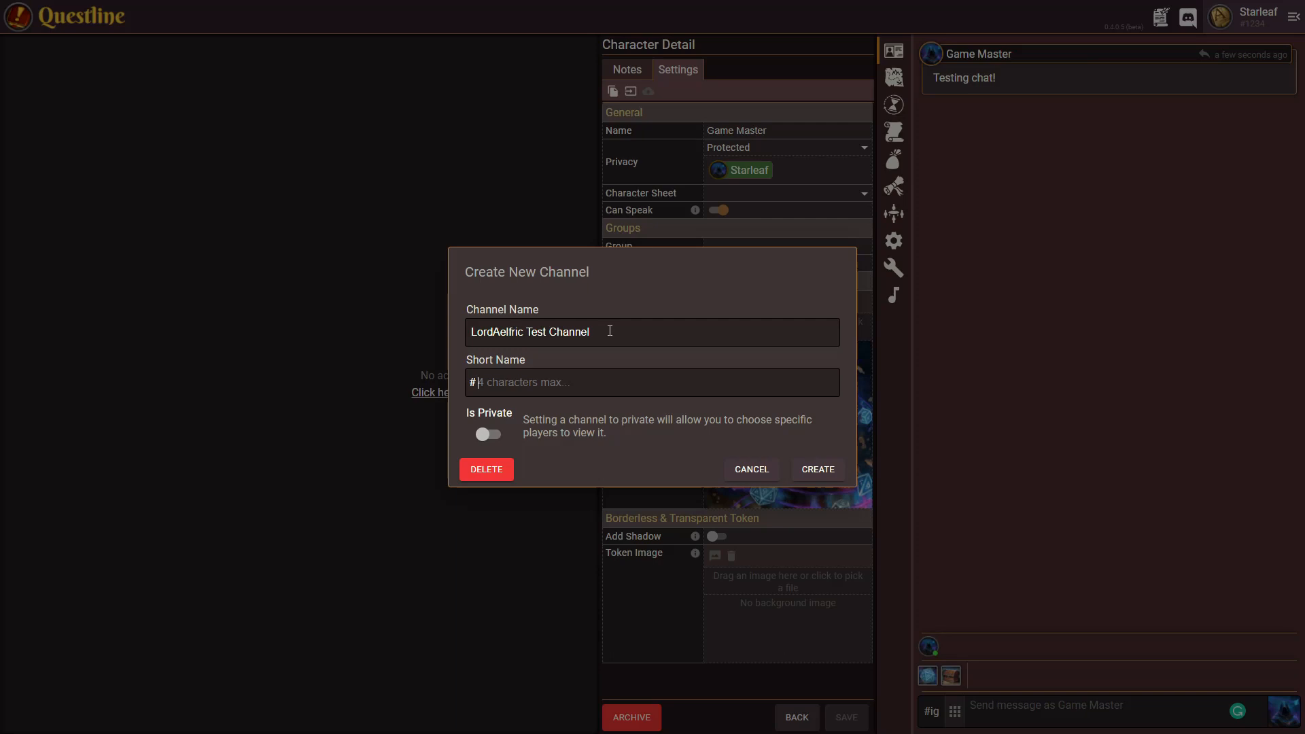
{"action": "type", "text": "lai"}
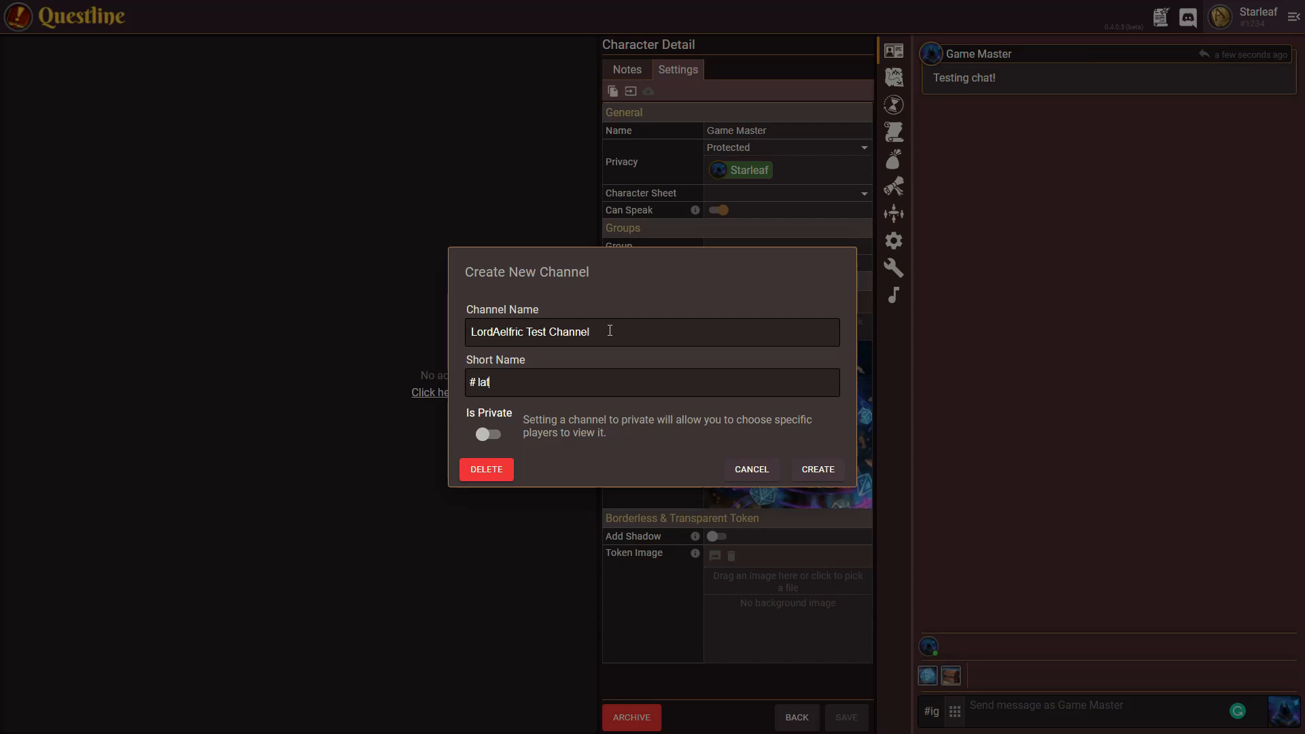
{"action": "type", "text": "tc"}
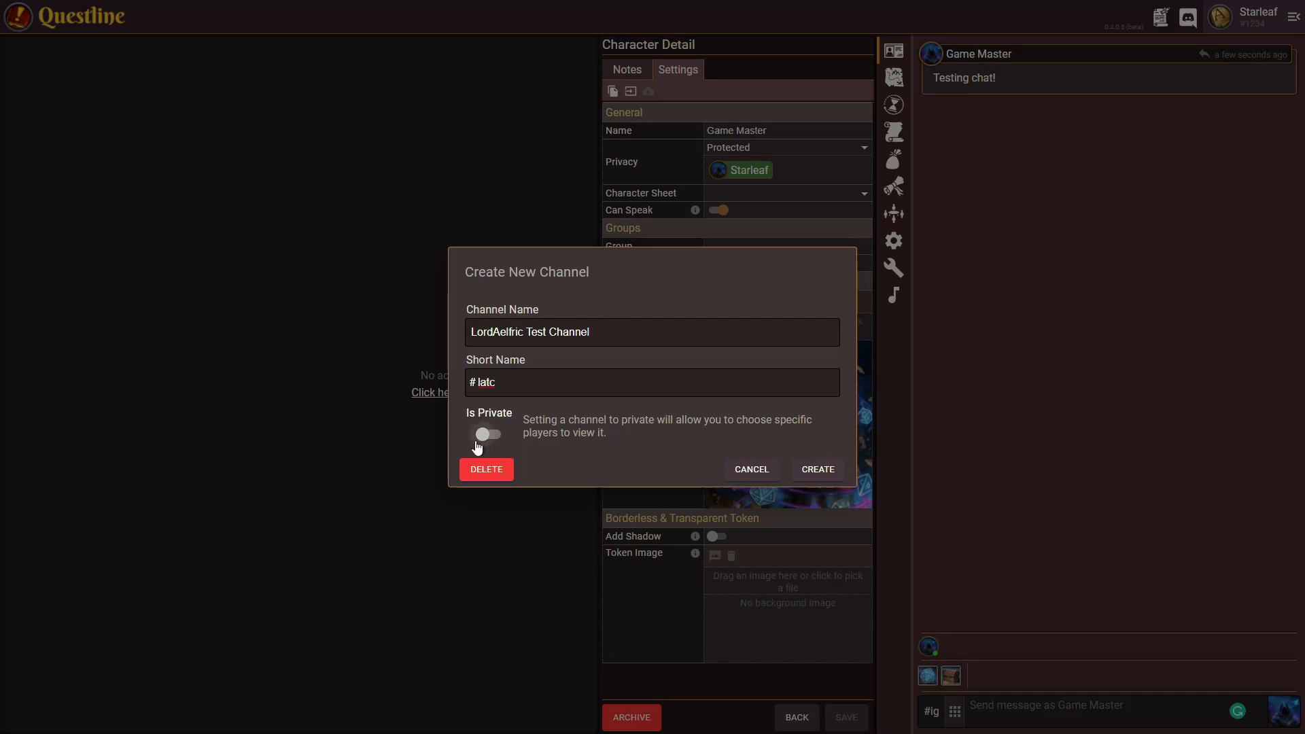
{"action": "left_click", "coordinate": [486, 434]}
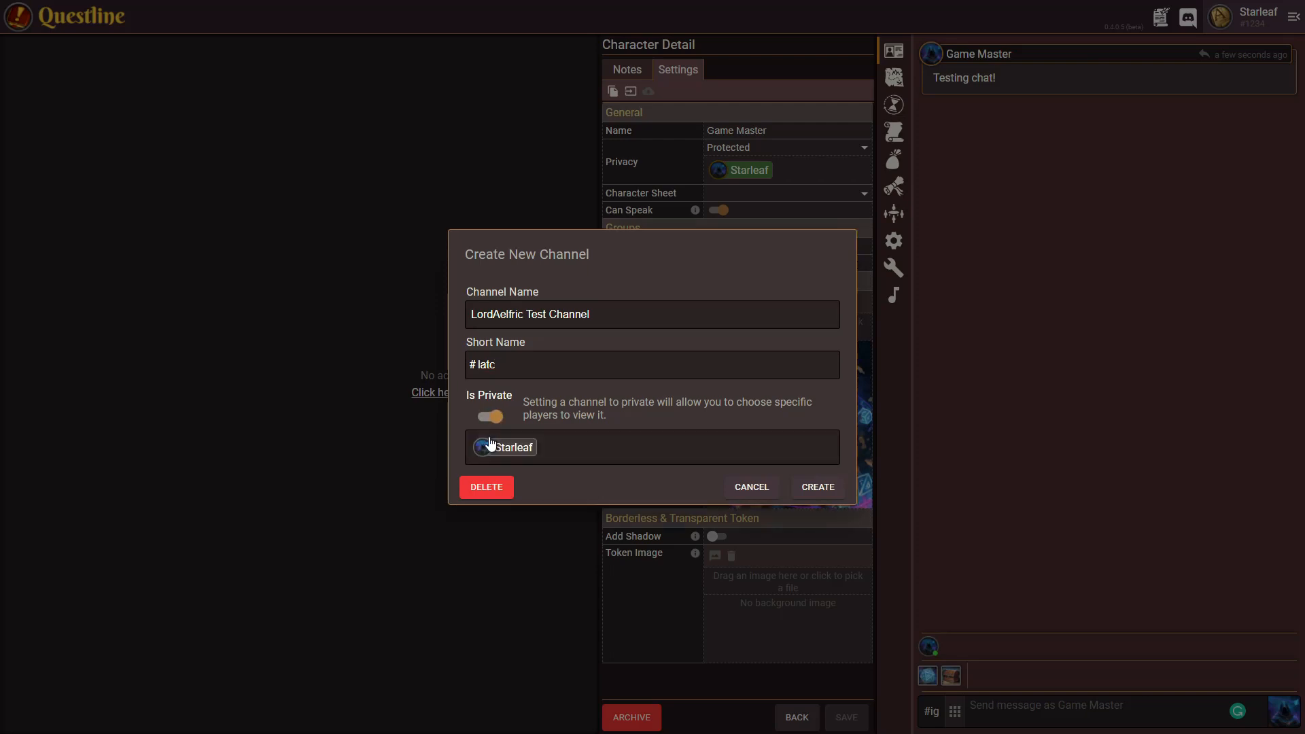
{"action": "mouse_move", "coordinate": [824, 463]}
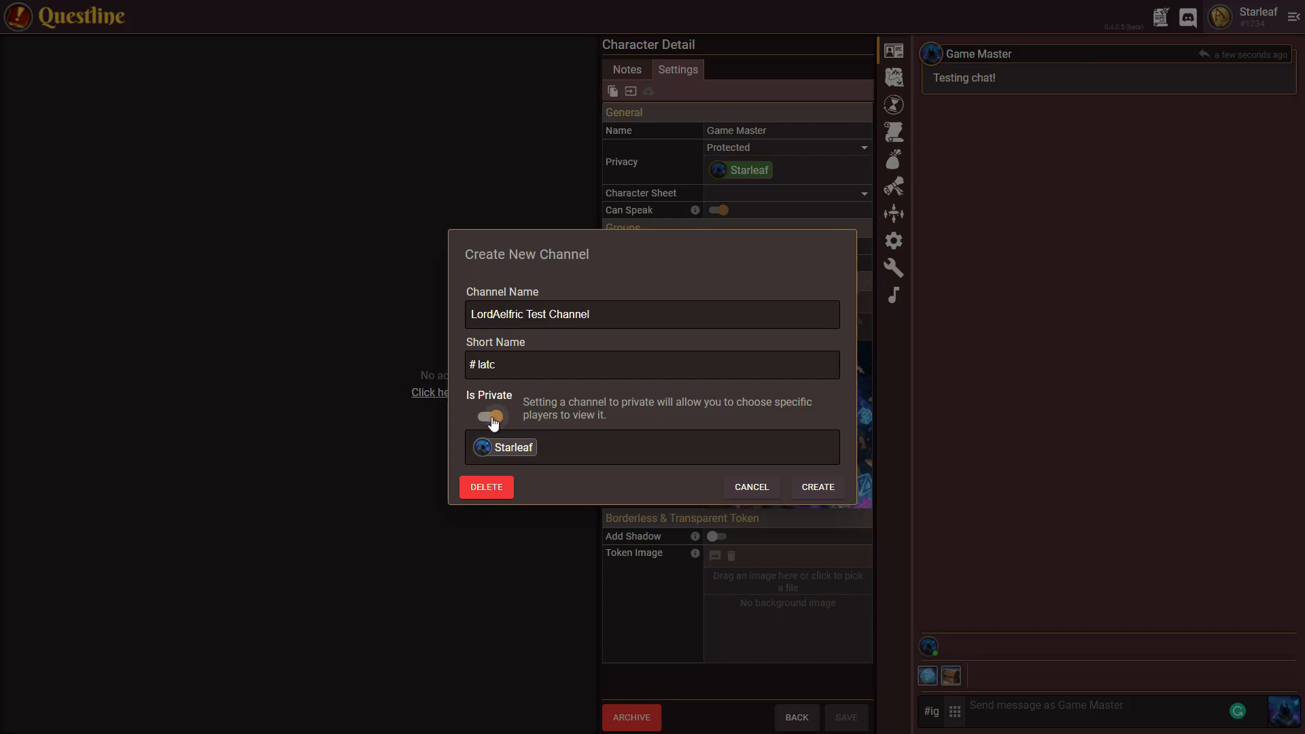
{"action": "left_click", "coordinate": [488, 417]}
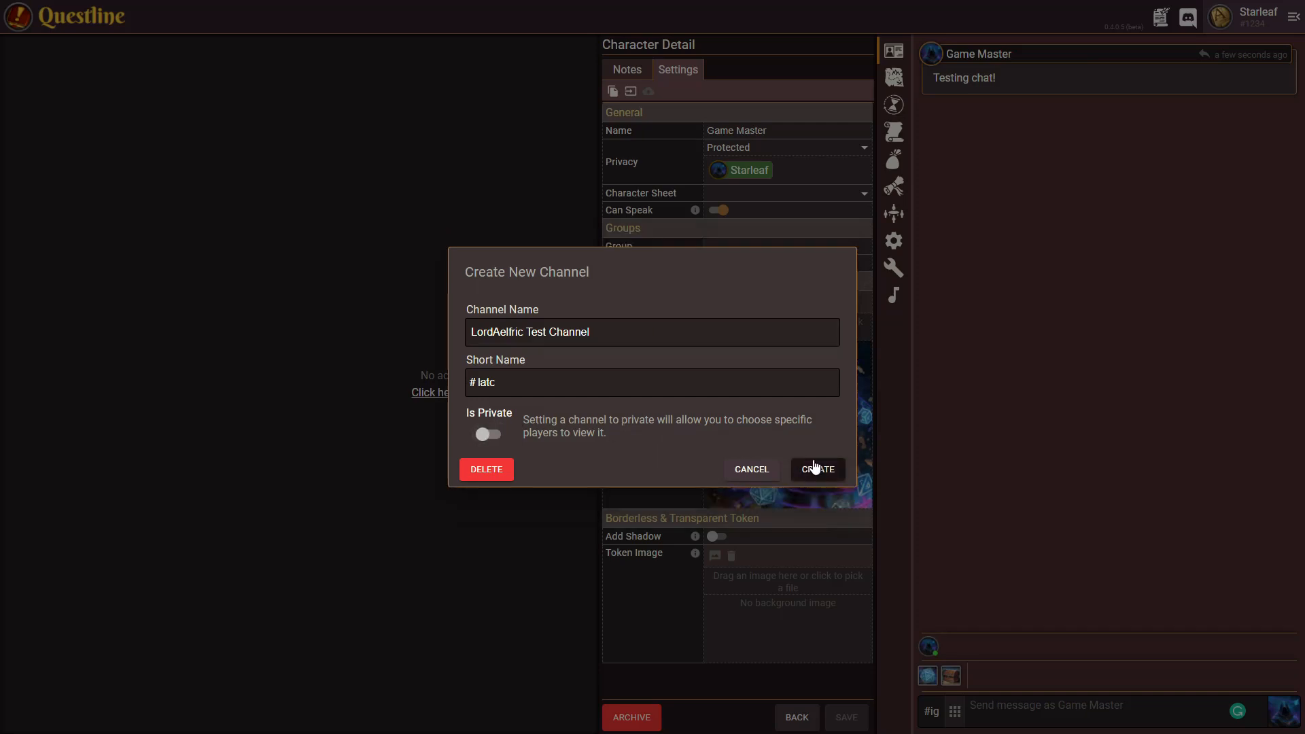
{"action": "left_click", "coordinate": [816, 468]}
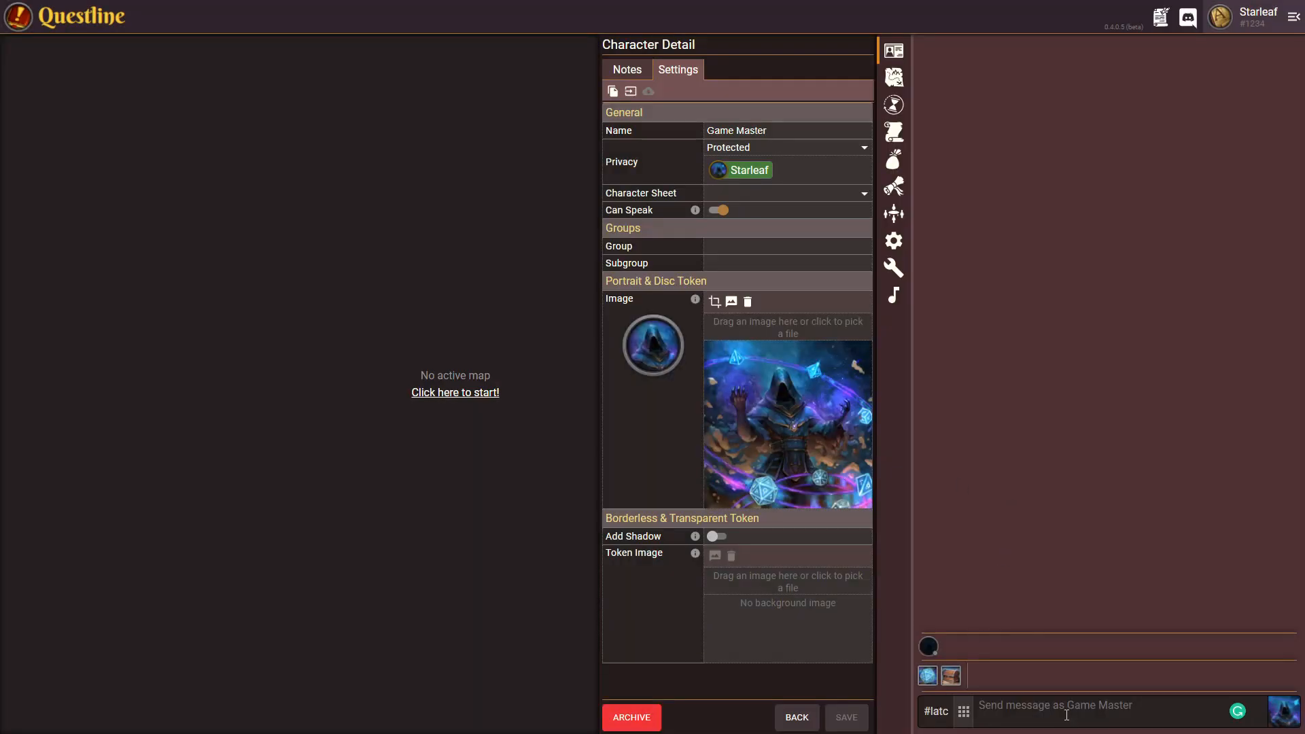
Step: Switch the chat from #latc back to the In-game channel (#ig)
{"action": "left_click", "coordinate": [935, 711]}
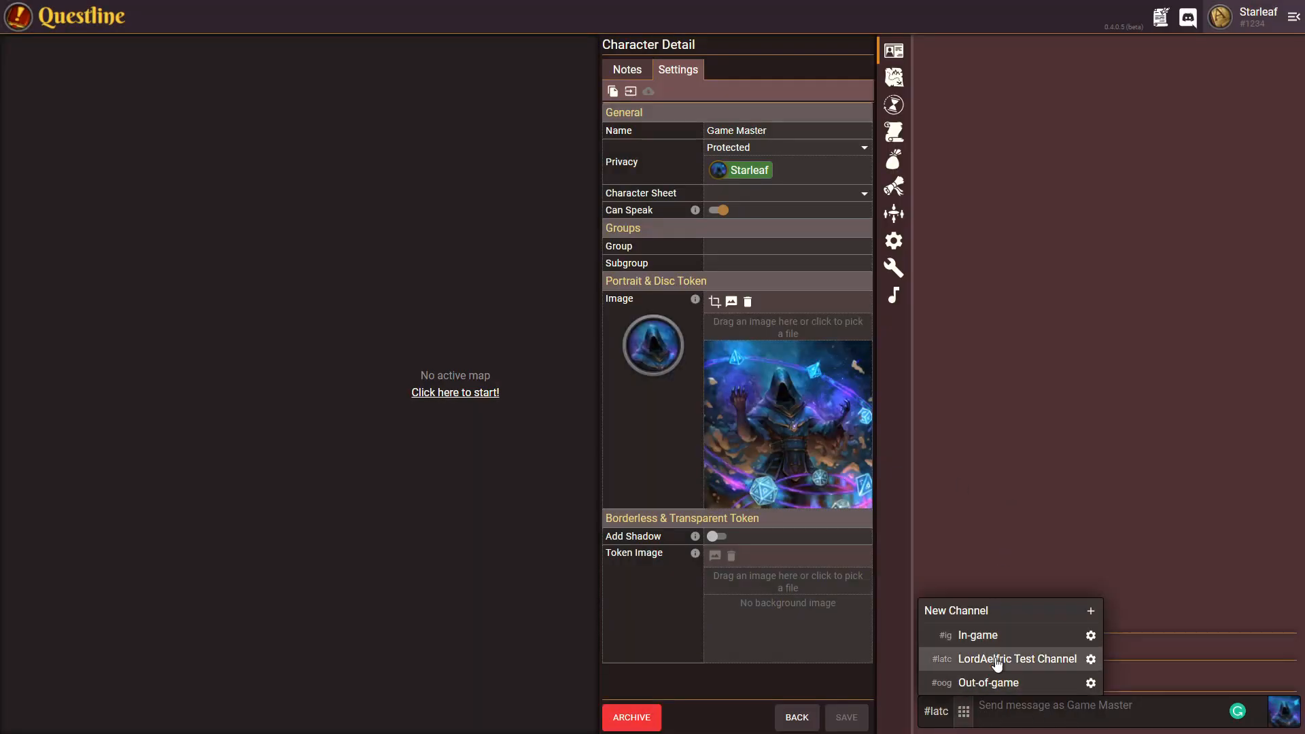
{"action": "left_click", "coordinate": [977, 635]}
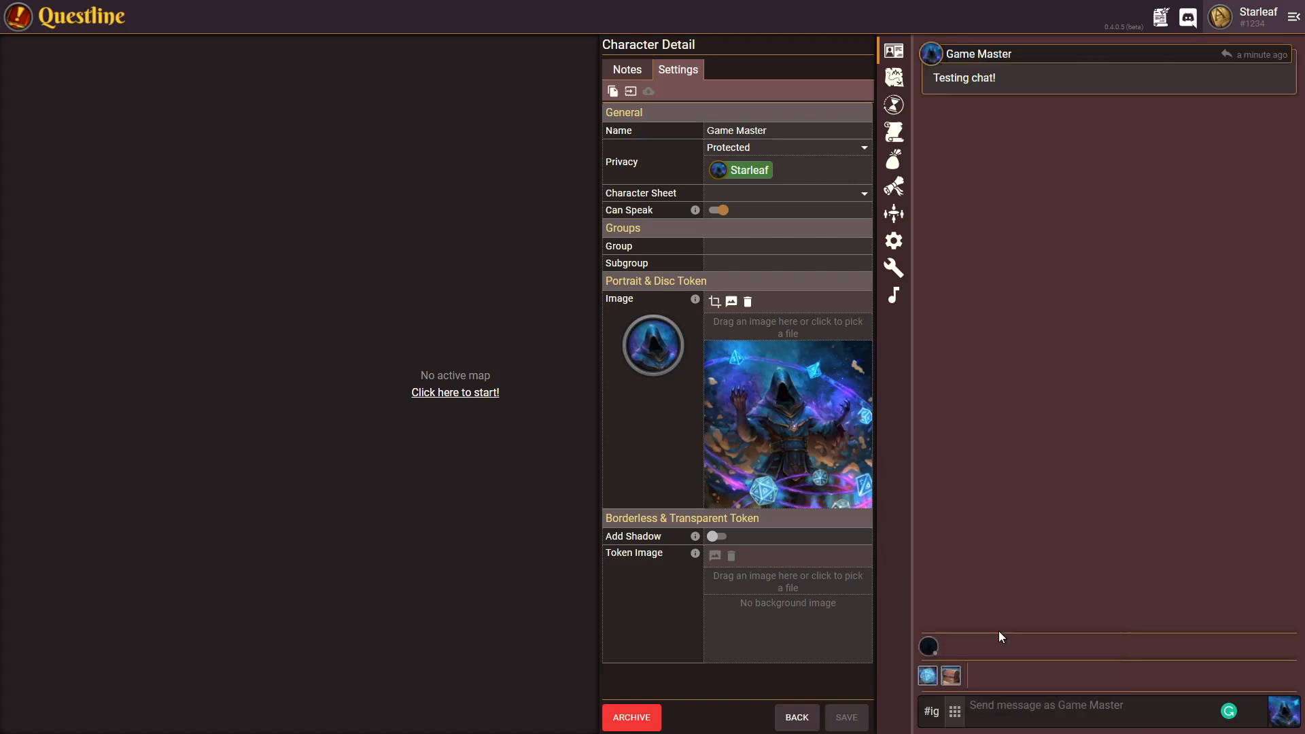
{"action": "mouse_move", "coordinate": [705, 549]}
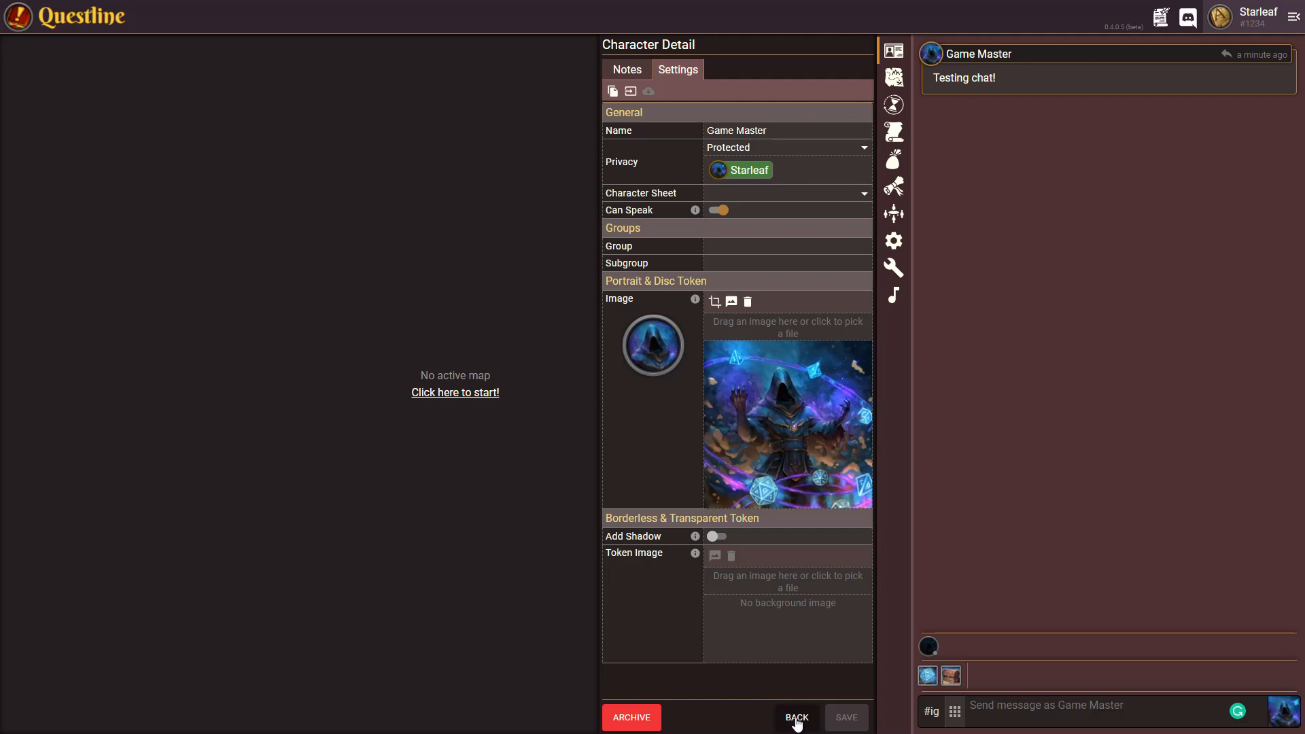
Step: Close the Game Master's character detail form with BACK
{"action": "left_click", "coordinate": [794, 716]}
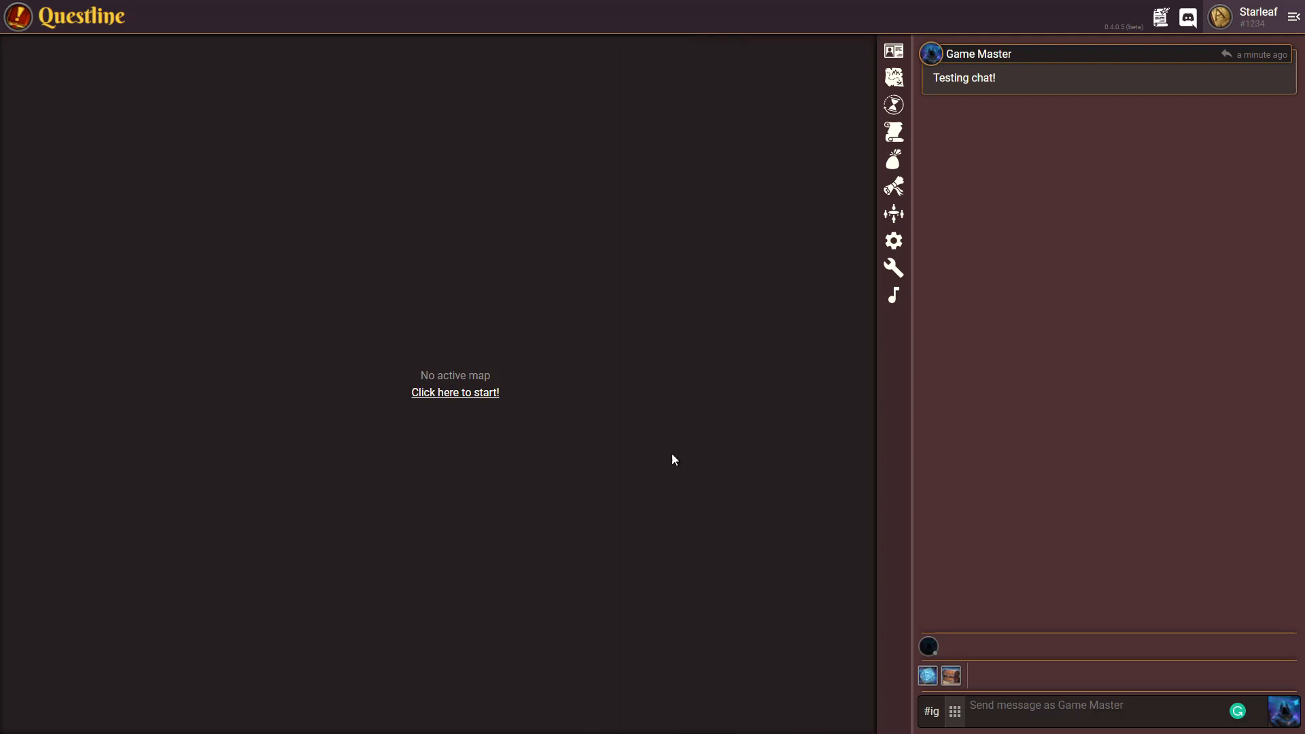
{"action": "mouse_move", "coordinate": [455, 392]}
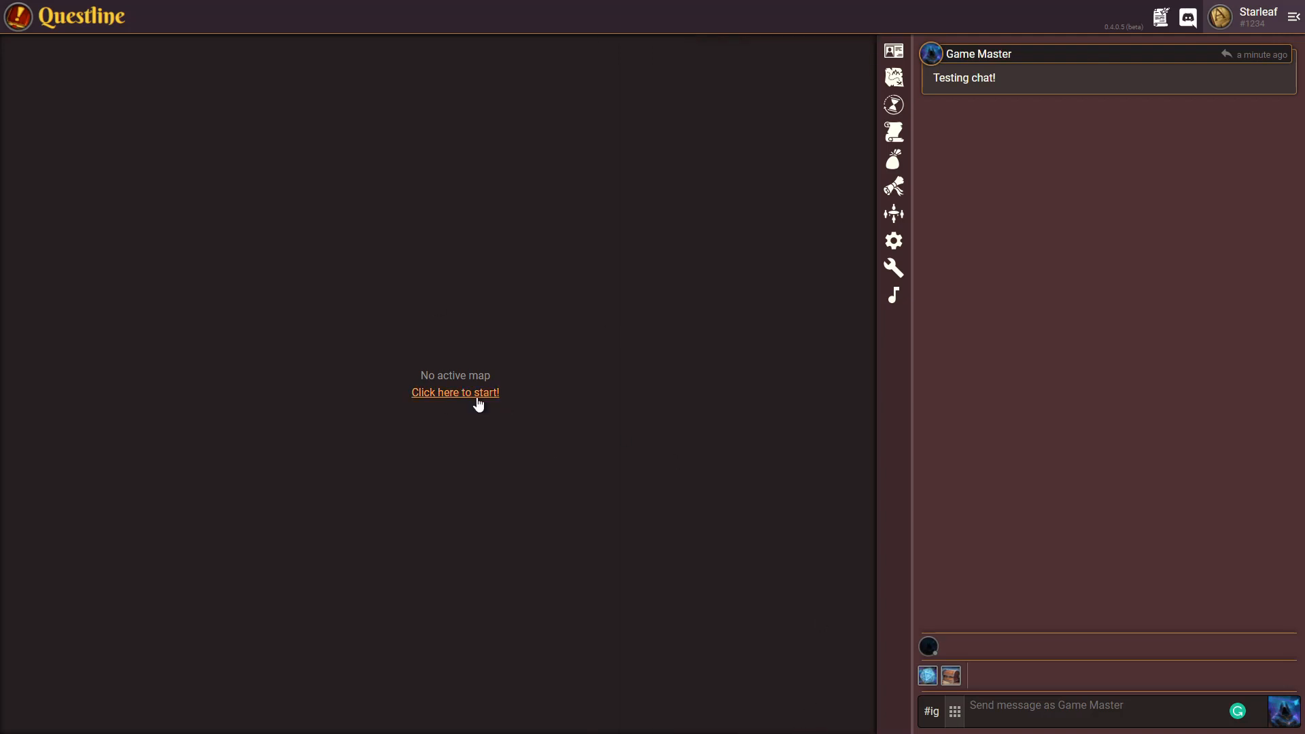
{"action": "mouse_move", "coordinate": [871, 106]}
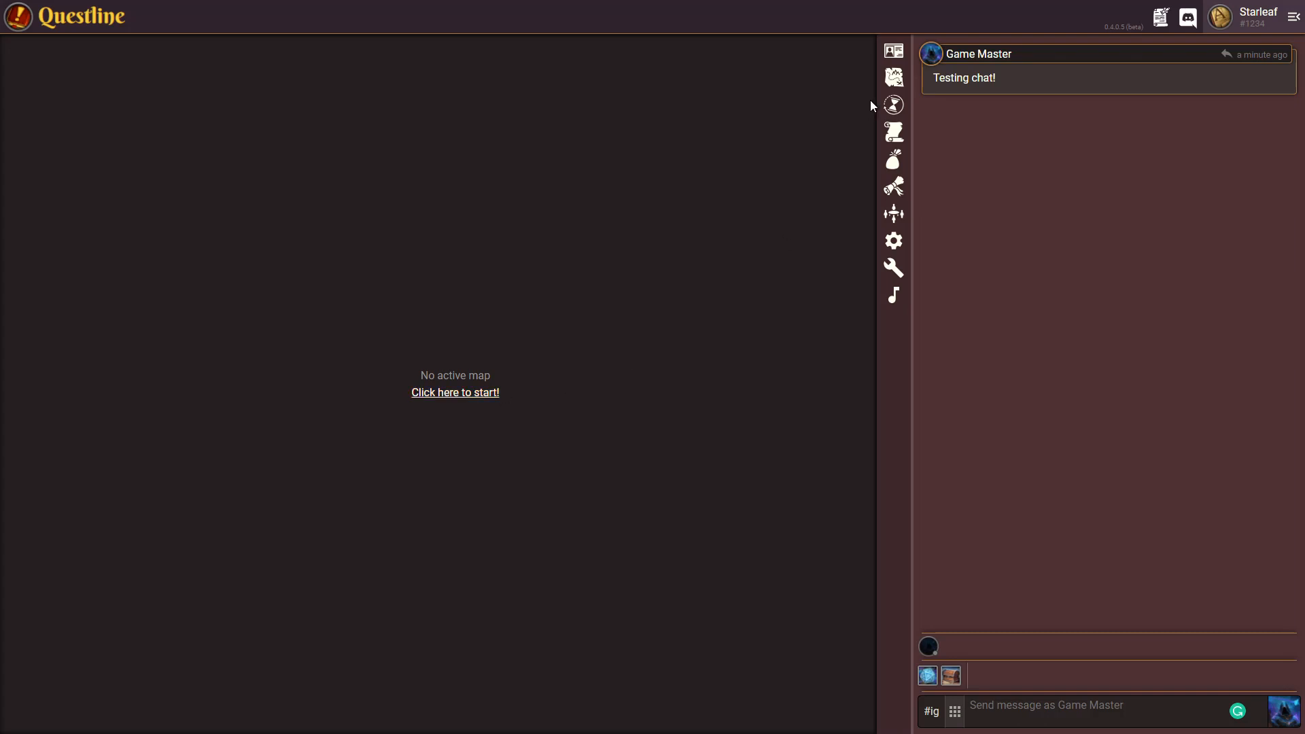
{"action": "mouse_move", "coordinate": [892, 77]}
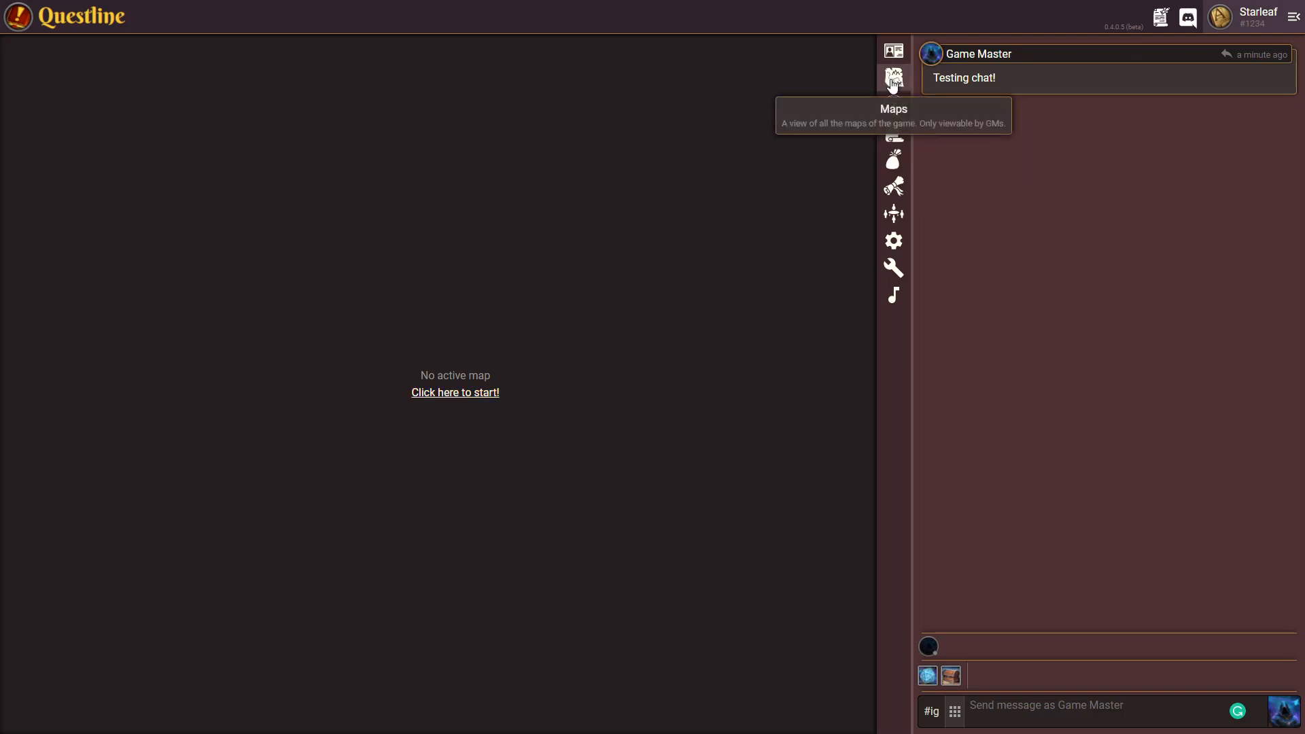
{"action": "mouse_move", "coordinate": [570, 380]}
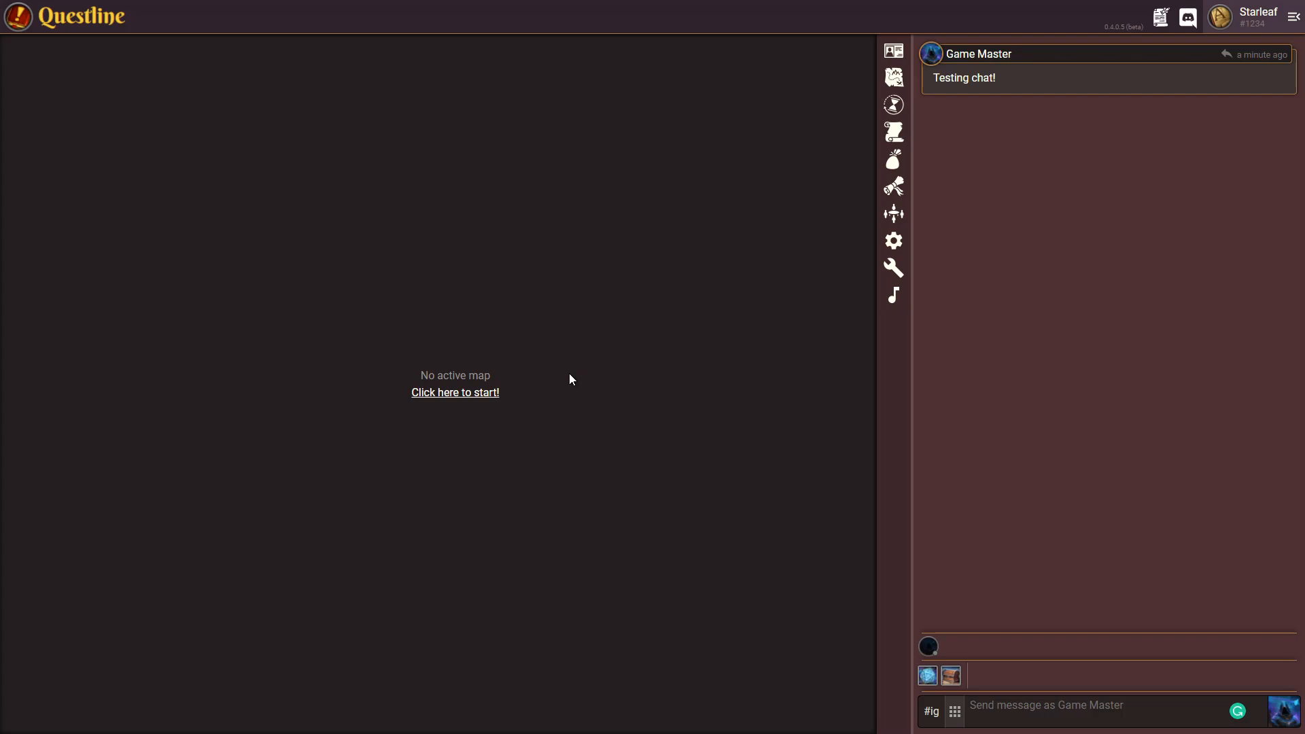
{"action": "mouse_move", "coordinate": [604, 360]}
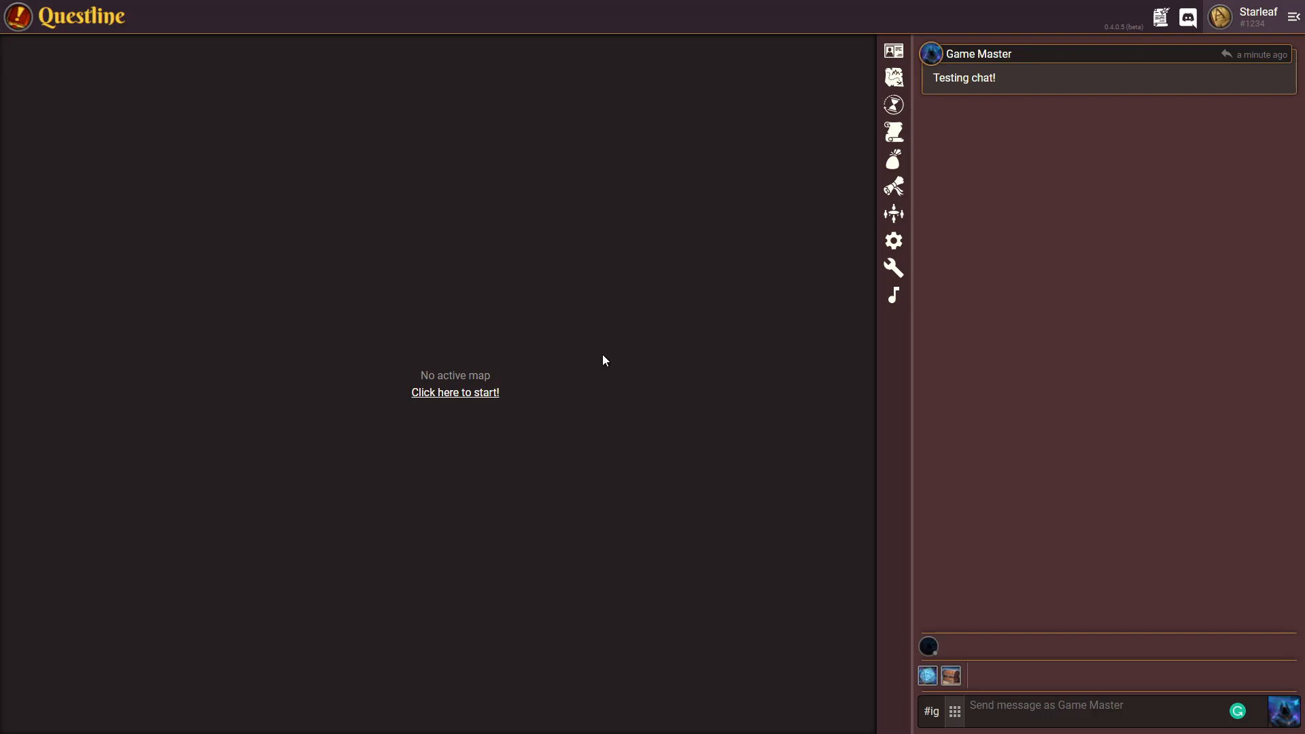
{"action": "mouse_move", "coordinate": [598, 345]}
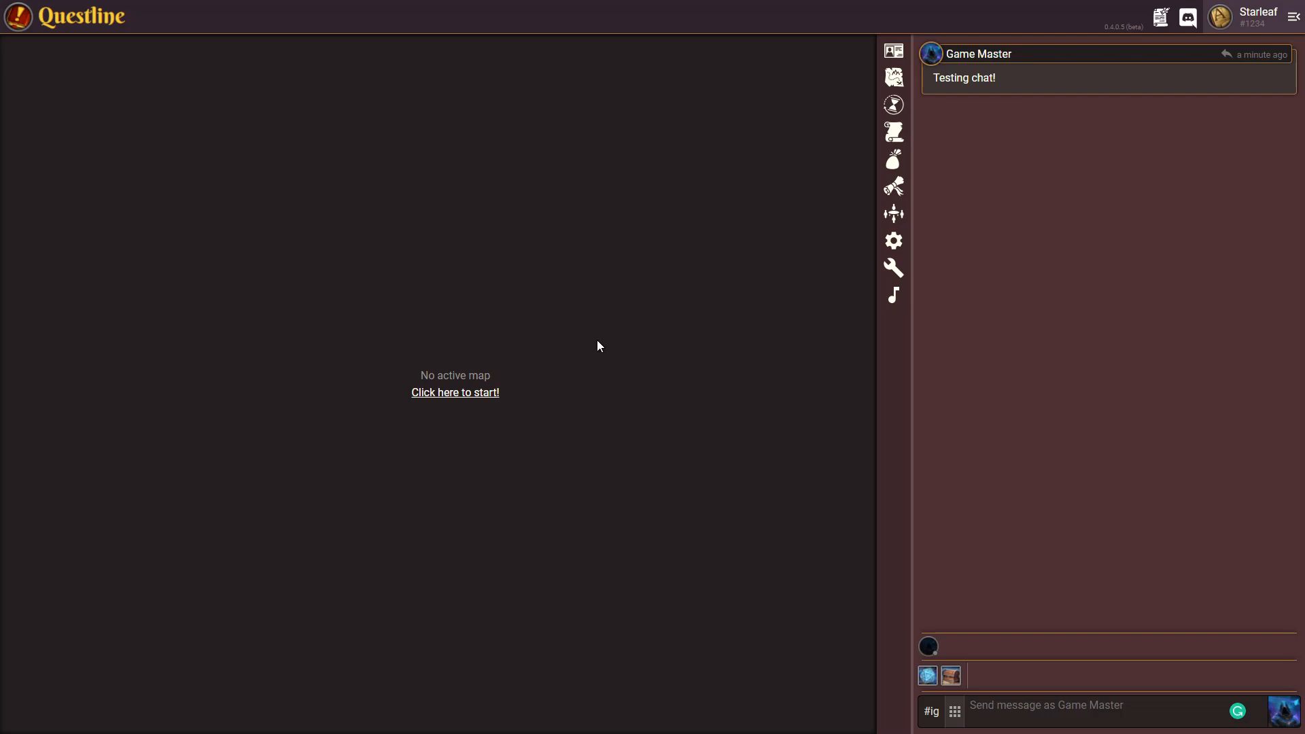
{"action": "mouse_move", "coordinate": [587, 492]}
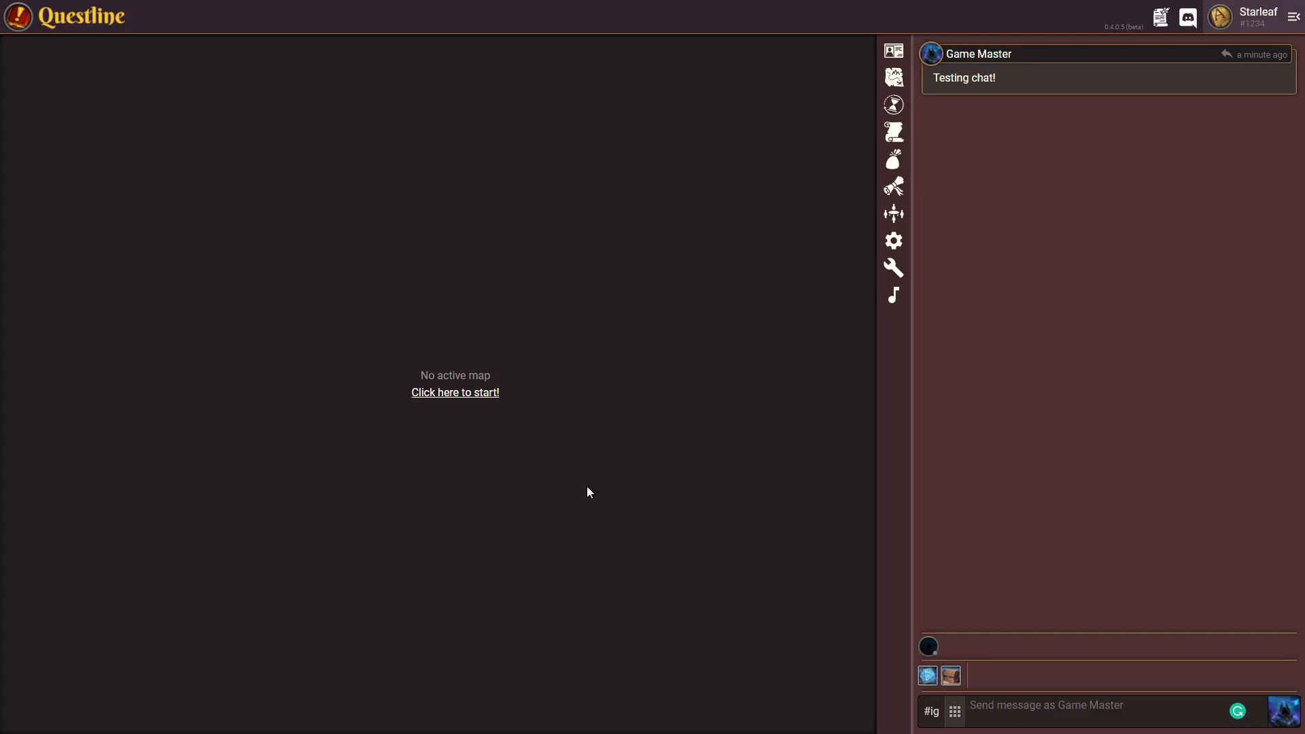